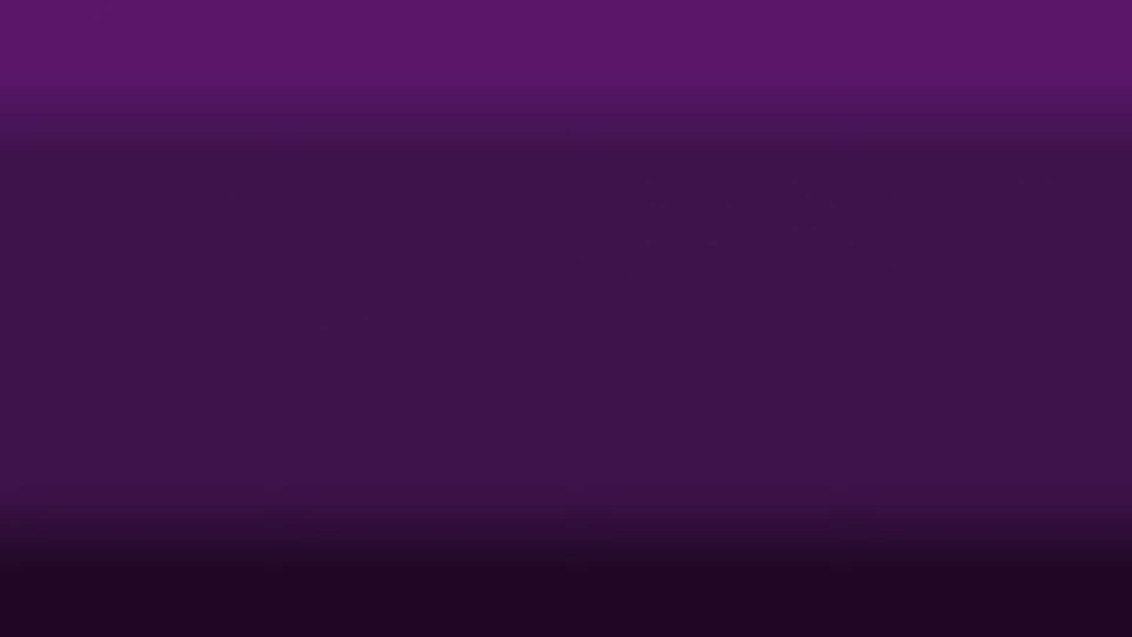
- Add a new C# class named ExampleTile.cs to the TMMC project's Tiles folder
right_click(907, 126)
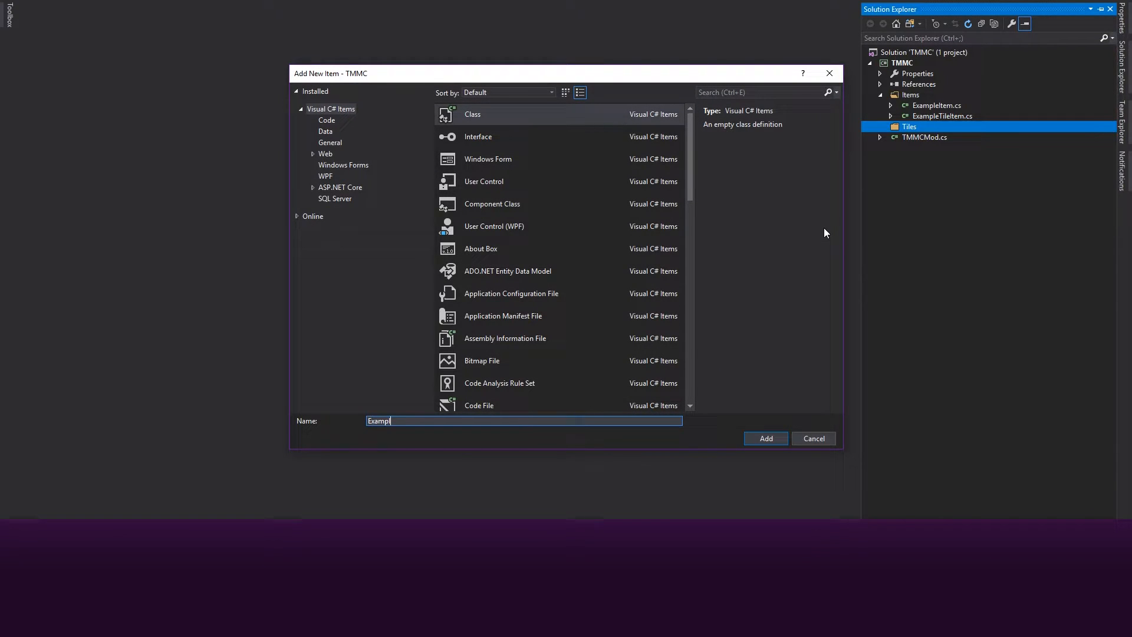
left_click(765, 438)
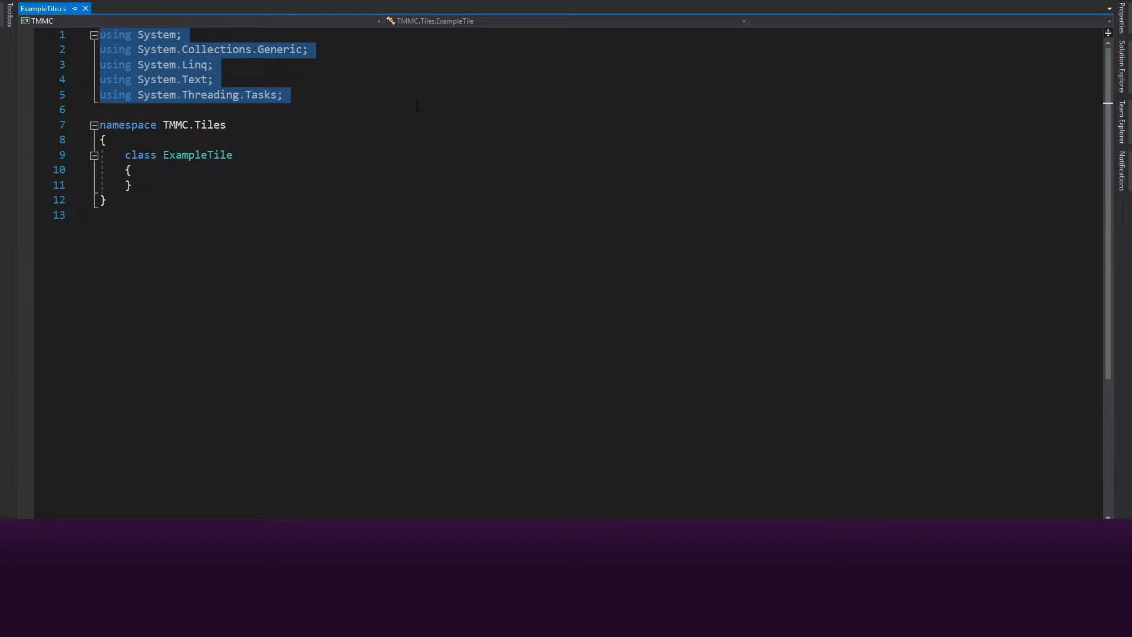
- Import Terraria and Terraria.ModLoader, and declare public class ExampleTile : ModTile with a SetDefaults override
type("using Terraria")
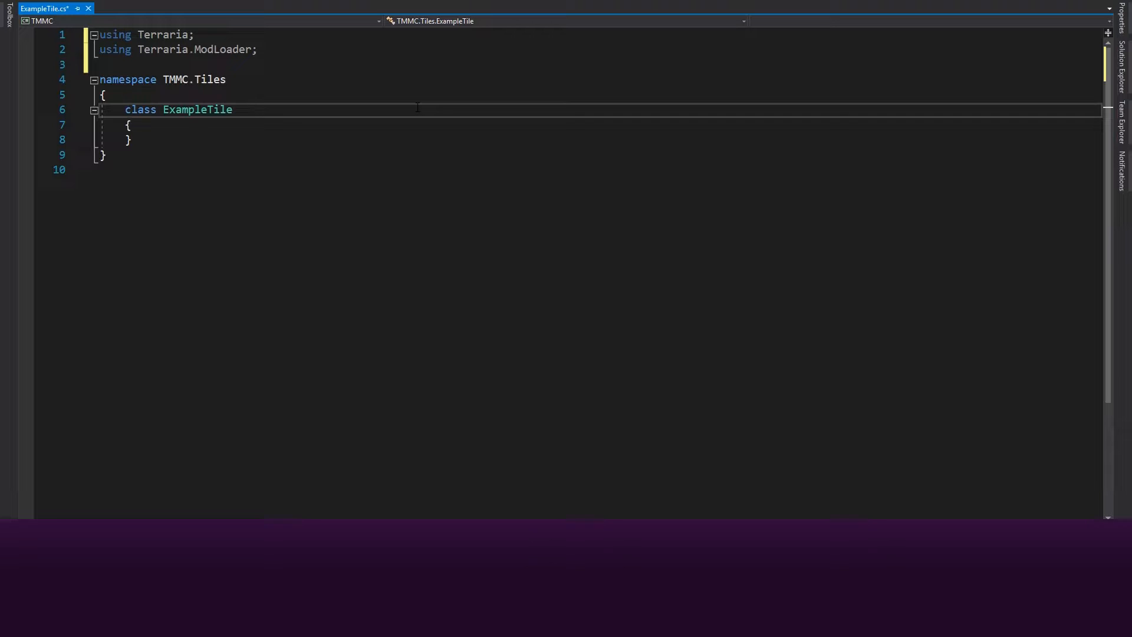
type("public")
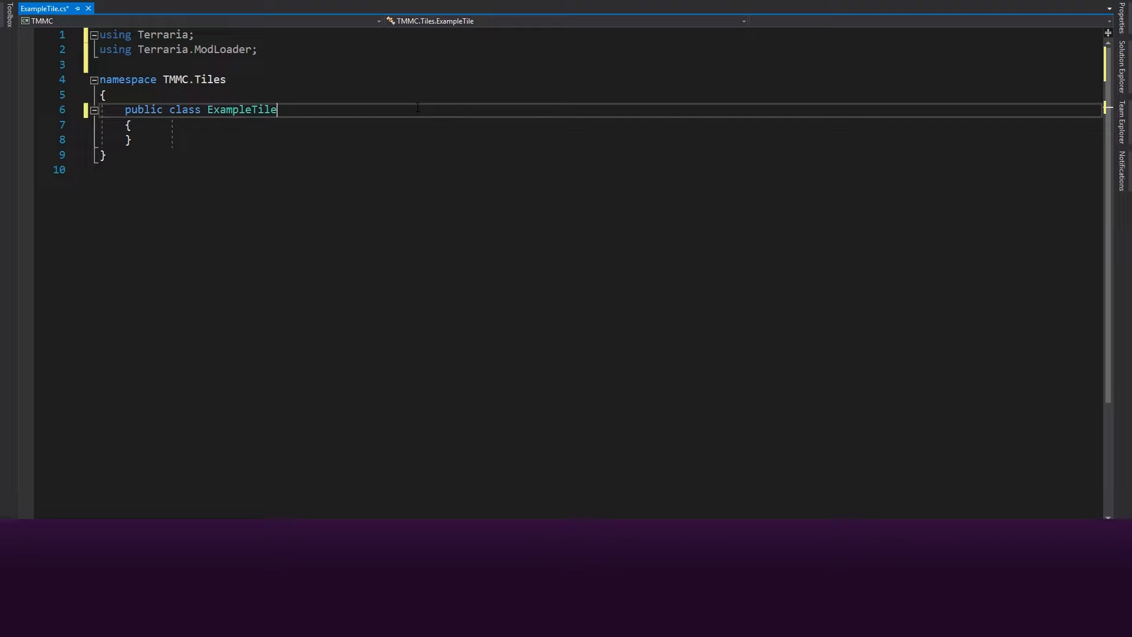
type(": ModTile")
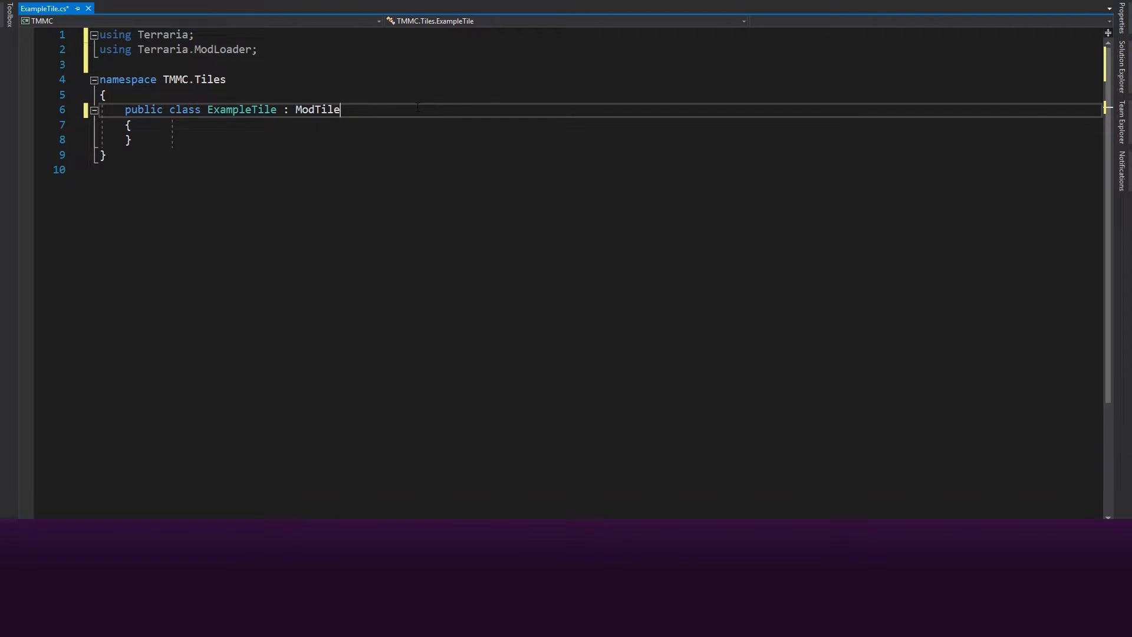
type("public override void SetDefaults(")
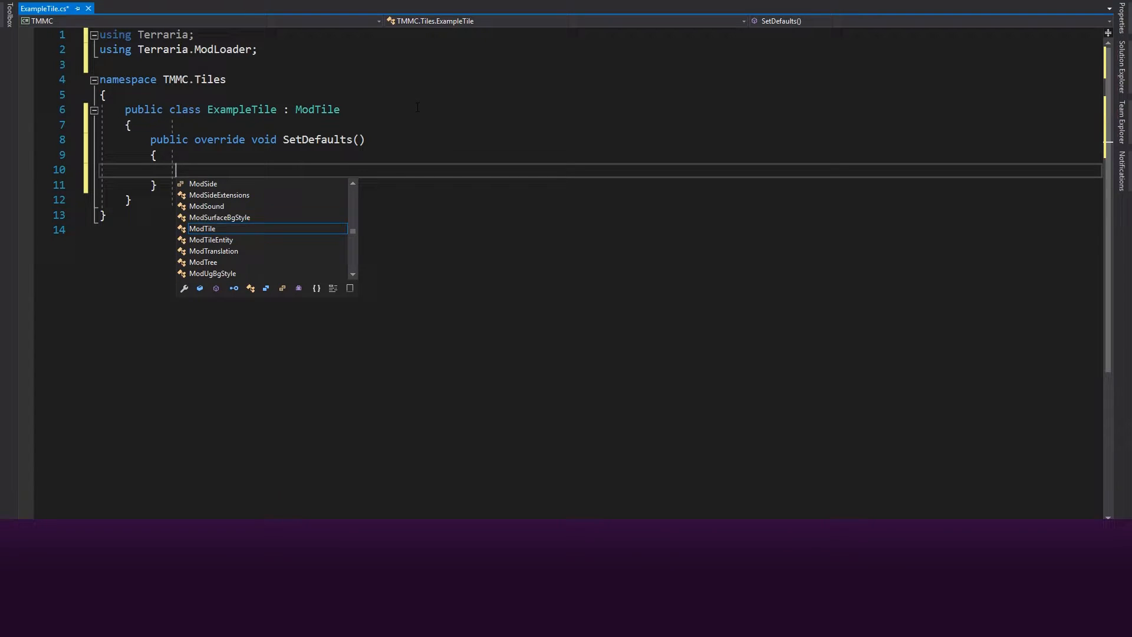
- Set Main.tileSolid[Type] and Main.tileMergeDirt[Type] to true inside SetDefaults
type("M")
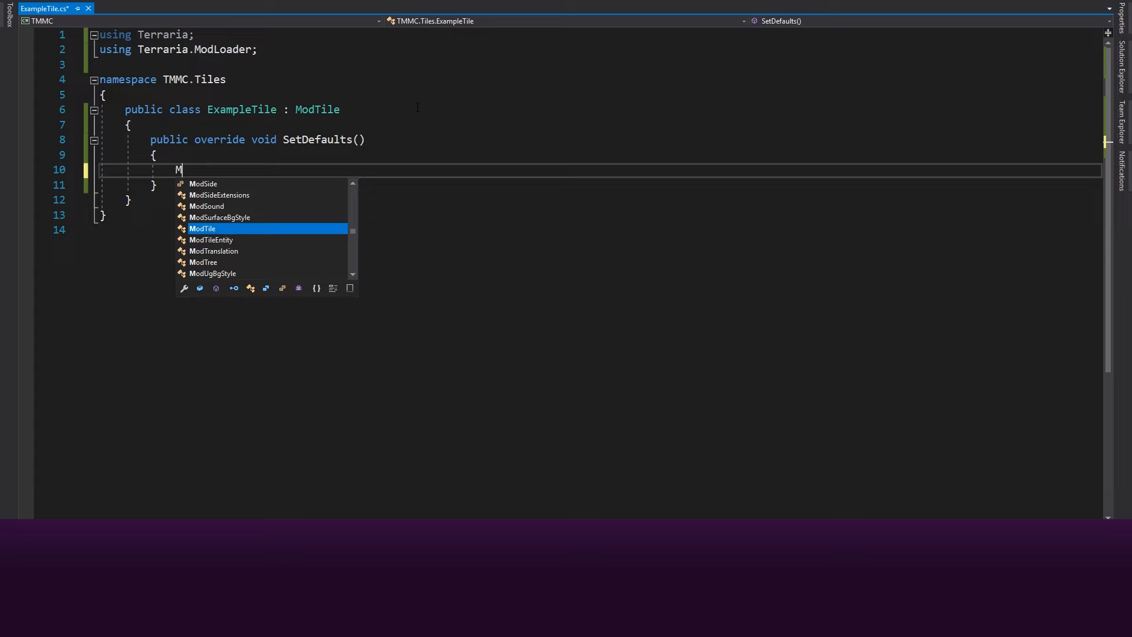
type("Main.tileSolid")
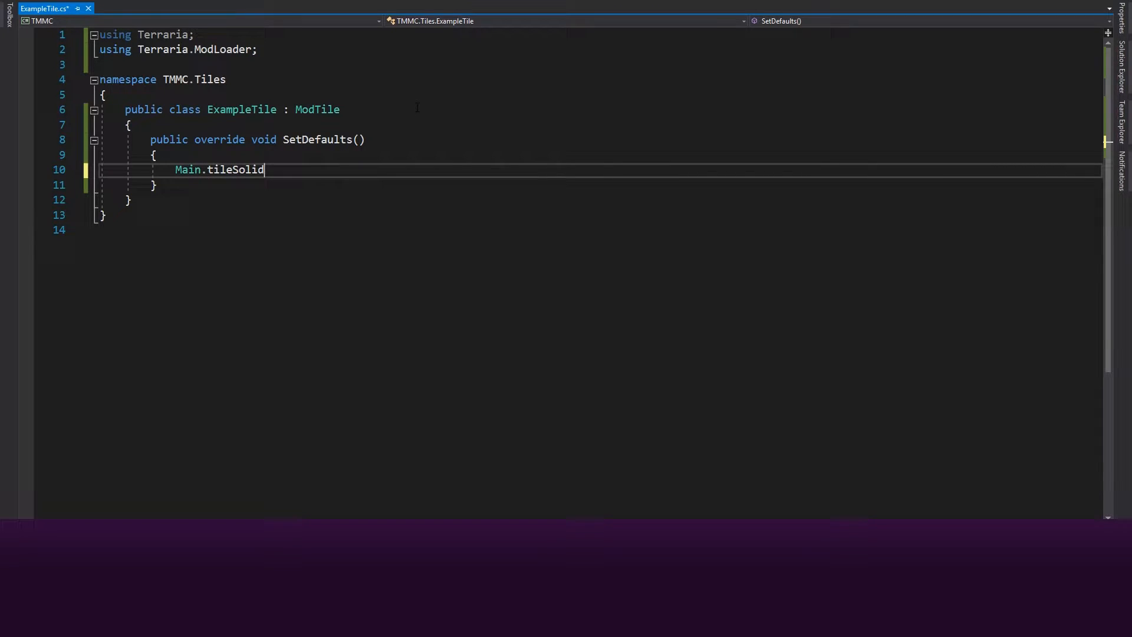
type("[Type] = true;")
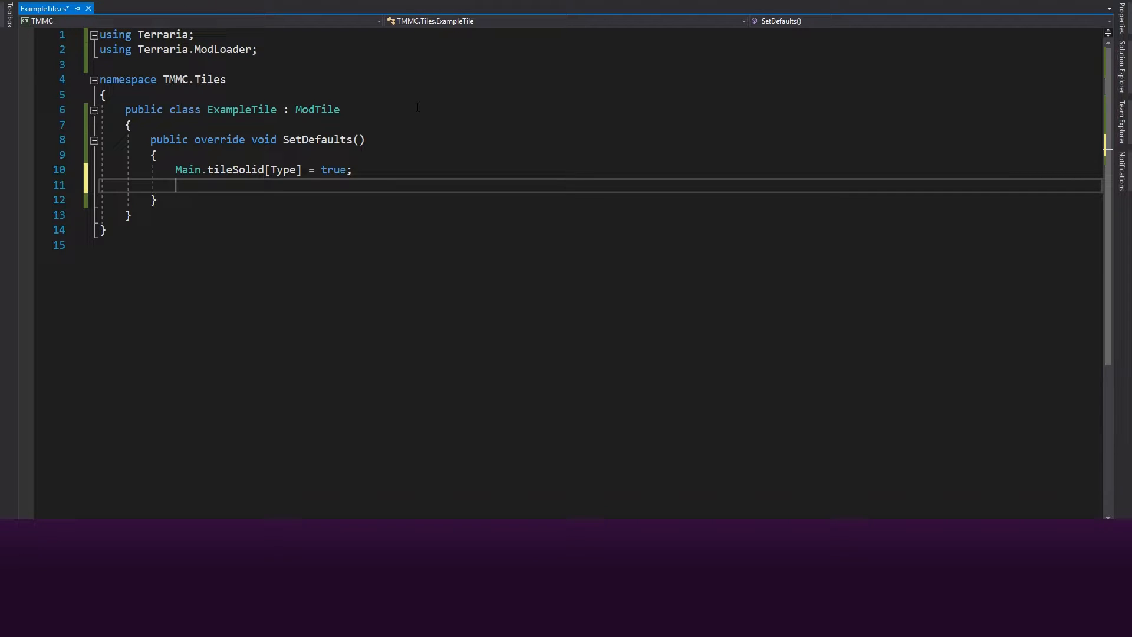
type("M")
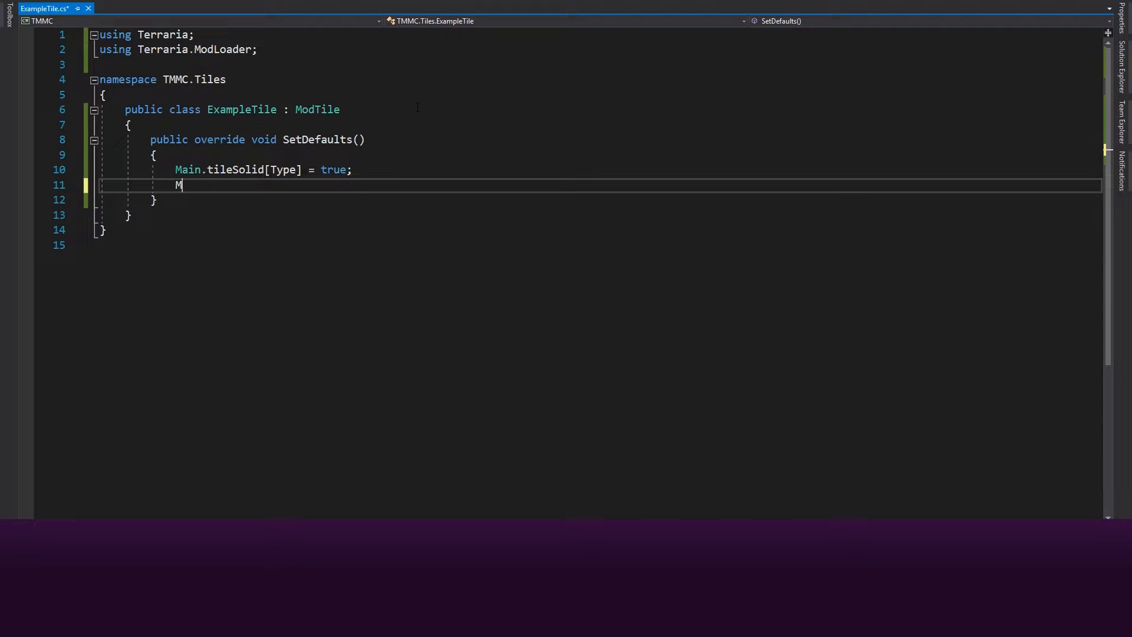
type("ain.tileMerge")
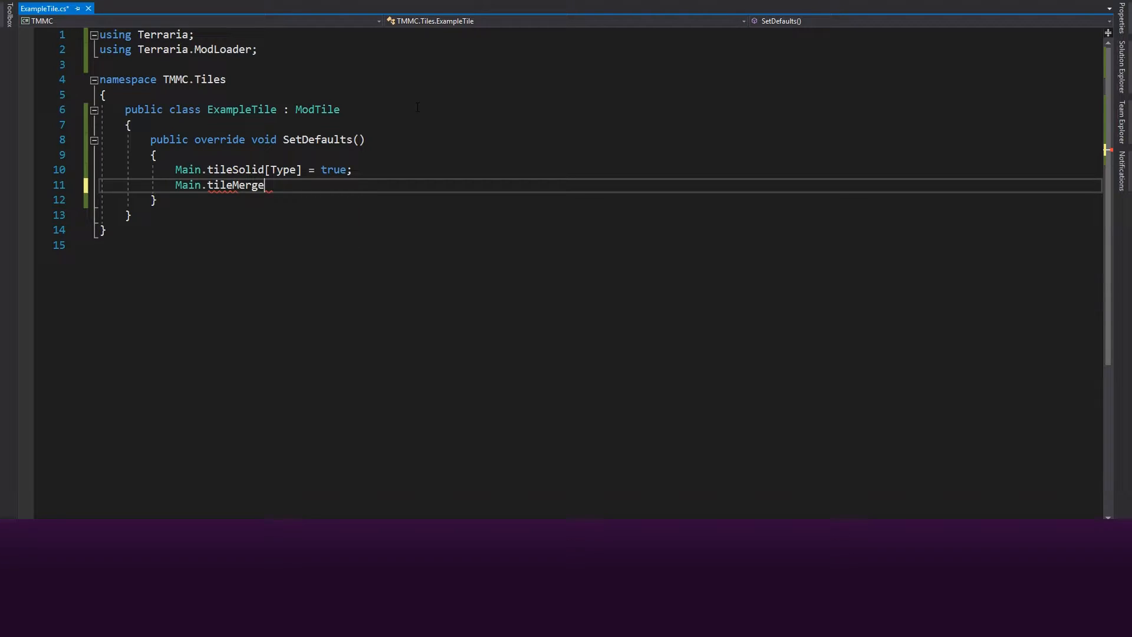
type("Dirt[Type] = true;")
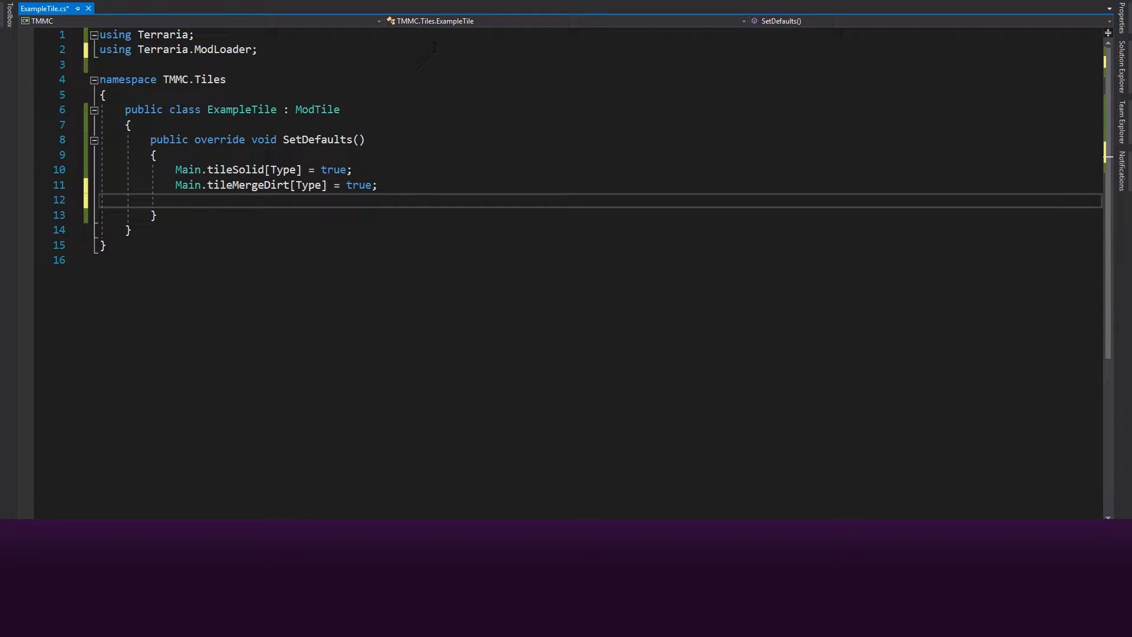
- Set Main.tileLighted[Type] true and override ModifyLight with r = 0.5f, g = 0.75f, b = 1f
type("Main.tileLighted[Type] =")
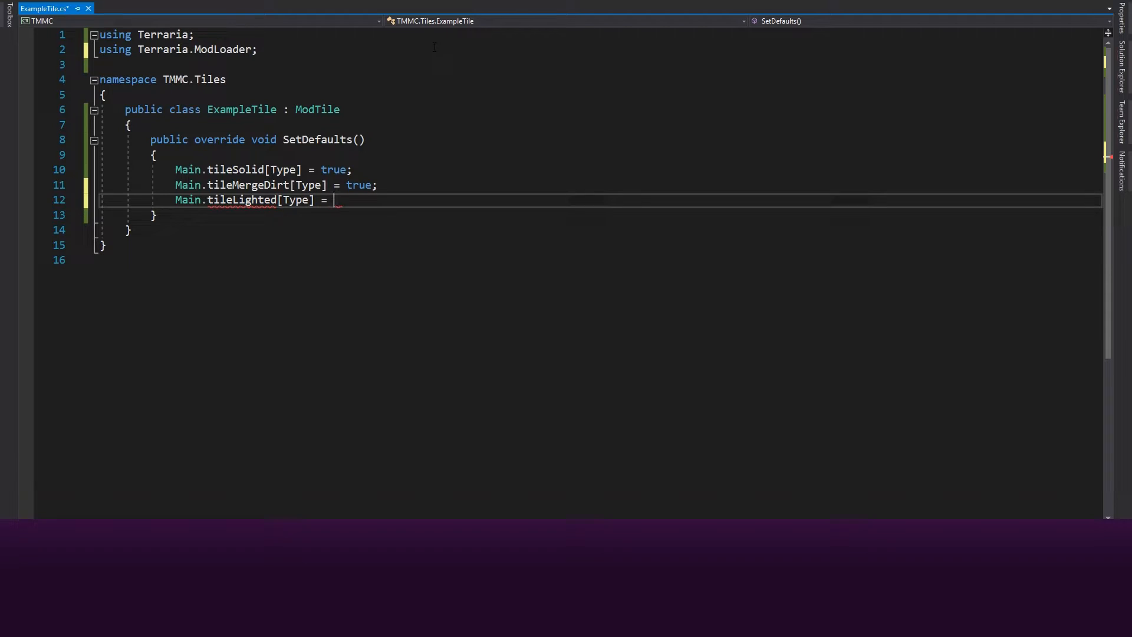
type("true;")
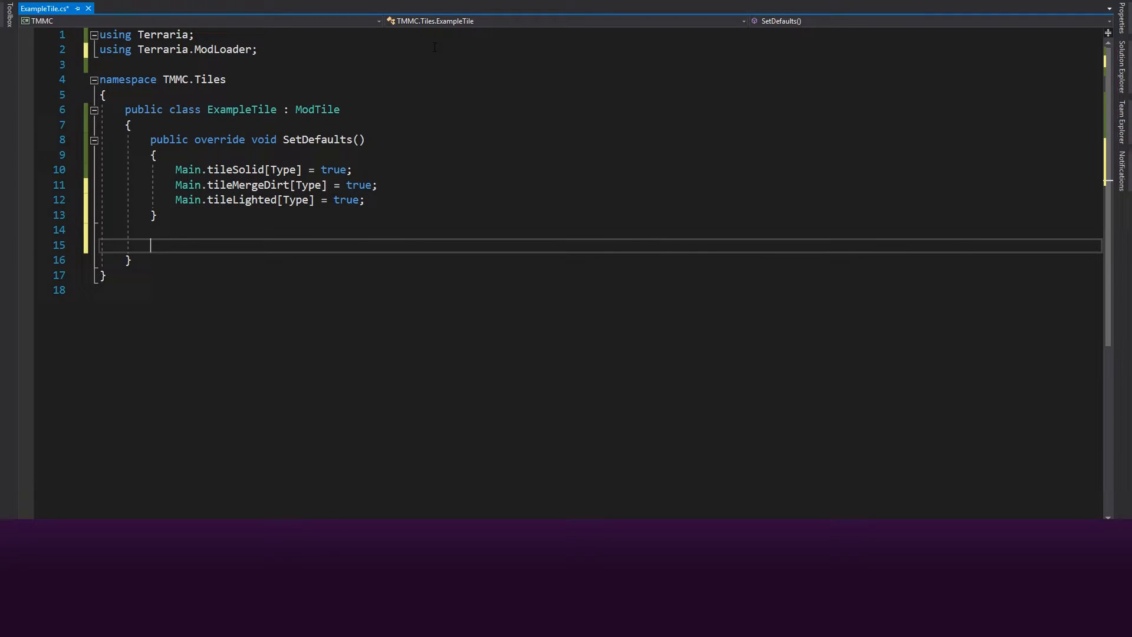
type("public override void ModifyLight(int i, int j, ref float r, ref float g, ref float b")
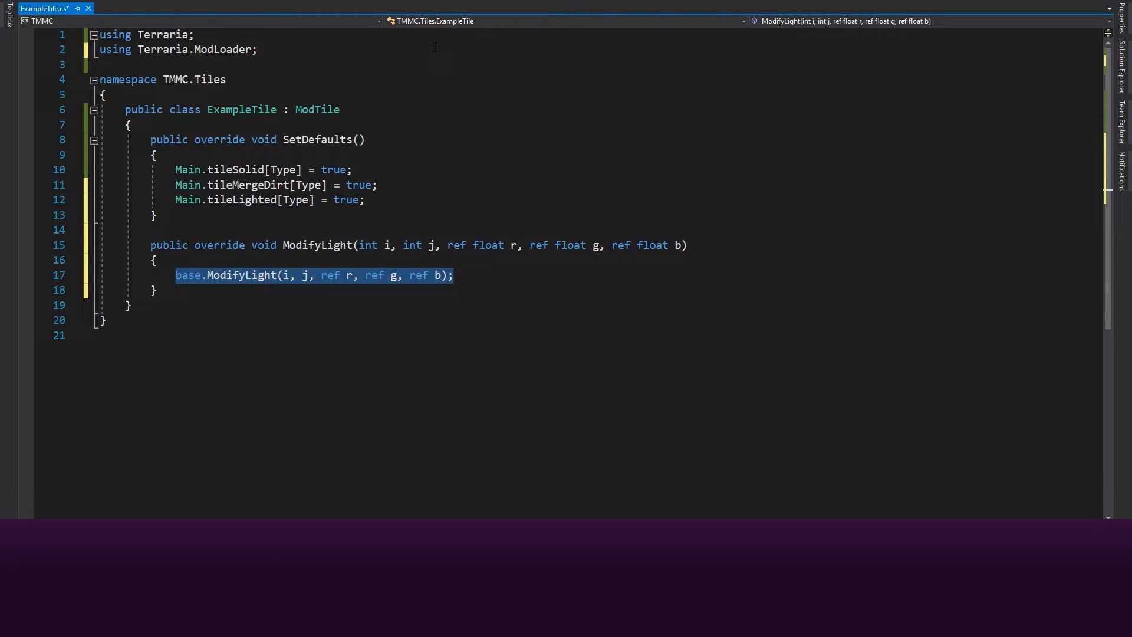
type("r = 0.5f;")
type("b")
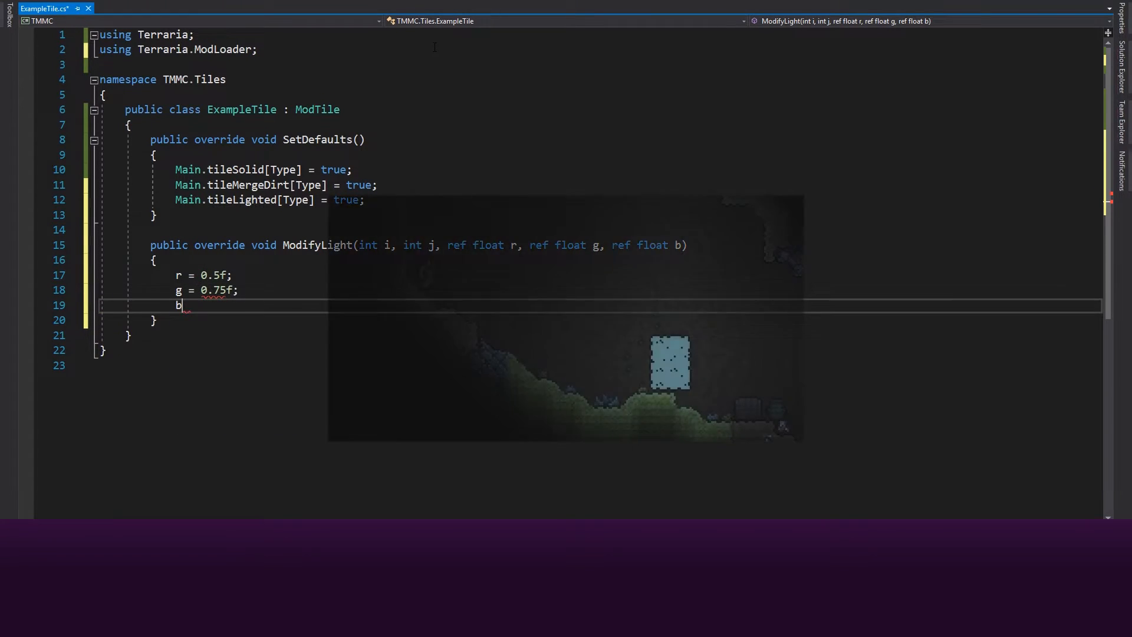
type("= 1f;")
type("using")
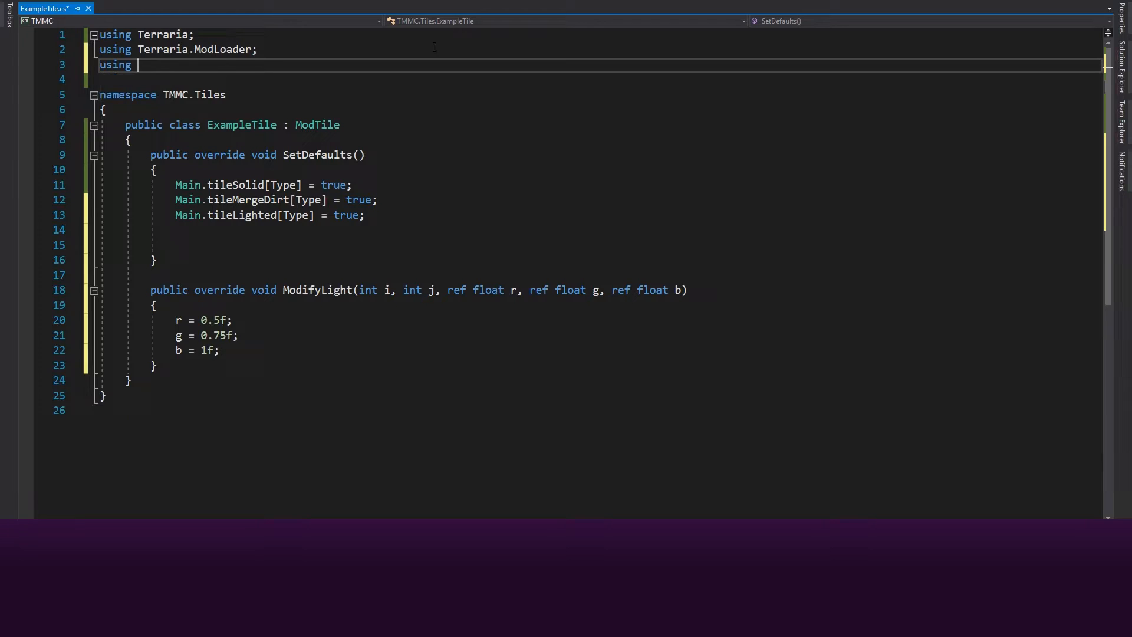
- Add a using Terraria.ID import commented as optional
type("Terraria.ID")
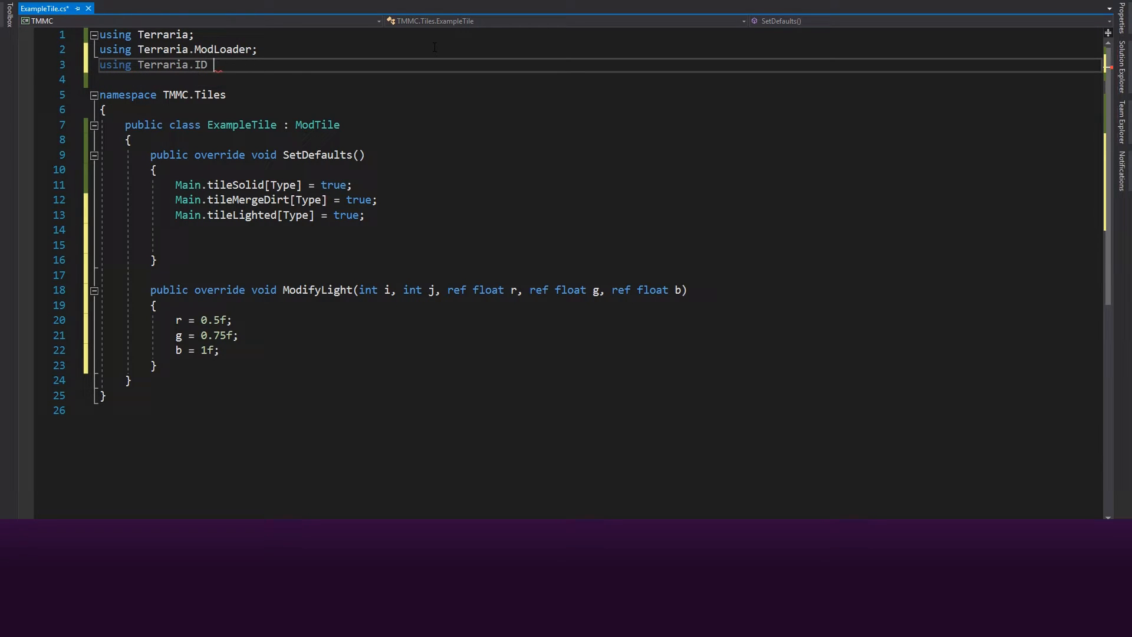
type("; // (")
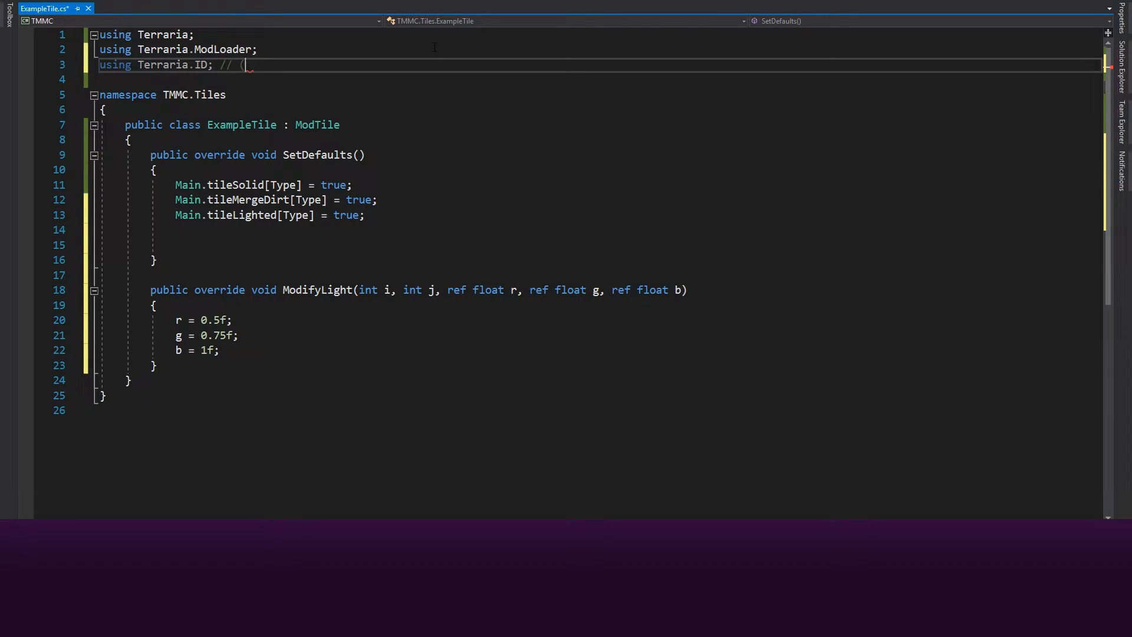
type("Optional)")
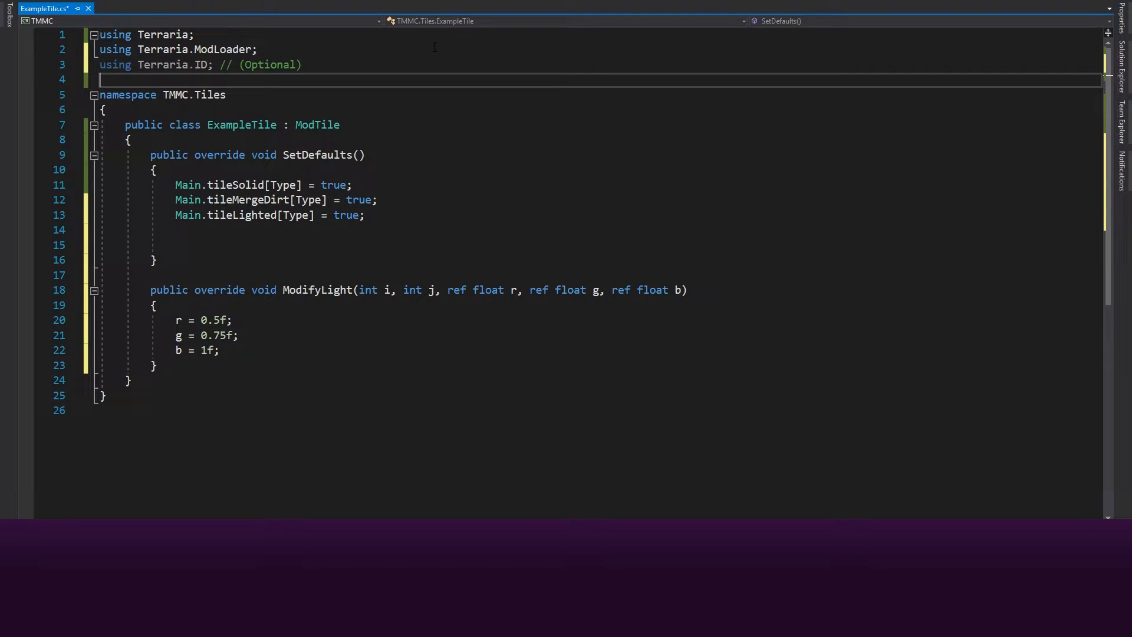
- Set drop = mod.ItemType("ExampleTileItem") in SetDefaults
type("drop =")
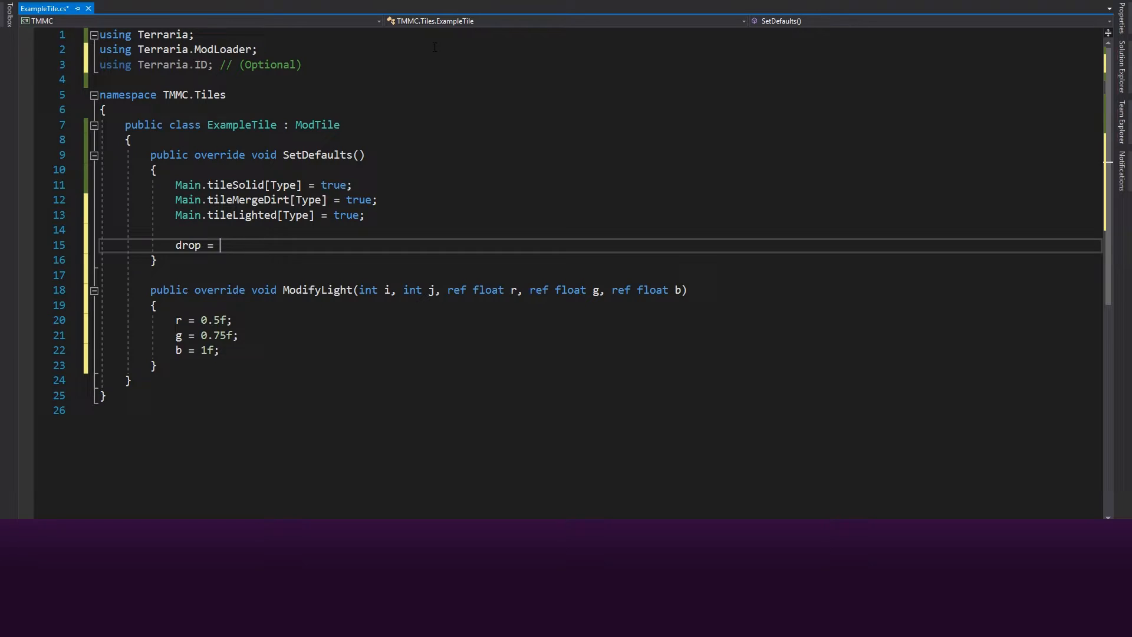
type("mod.ItemType(\"E")
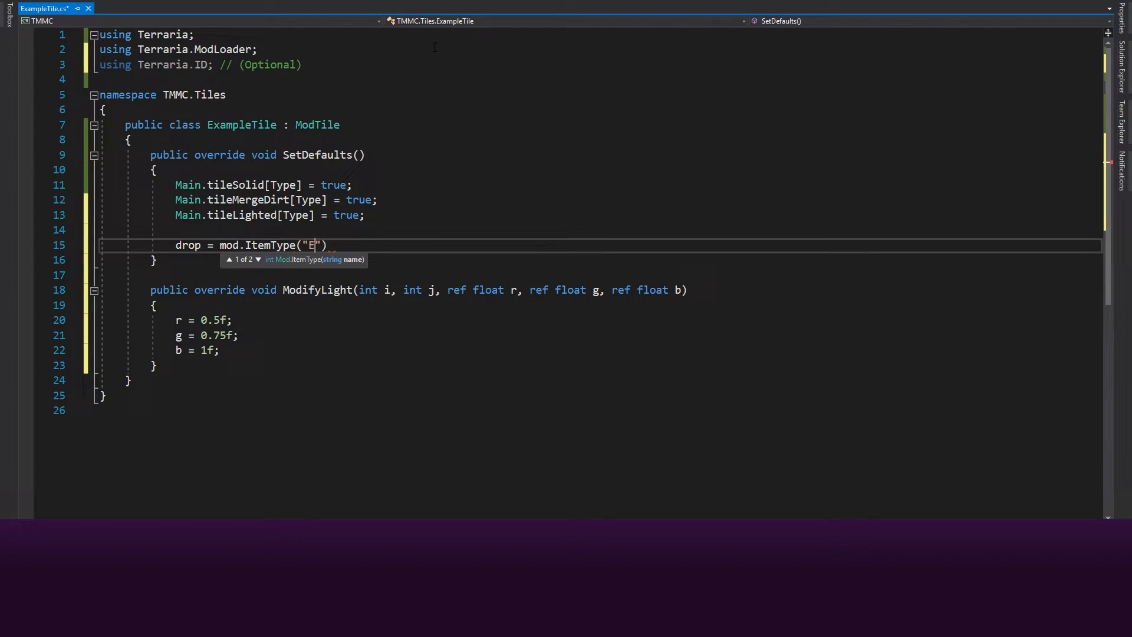
type("xampleTileI")
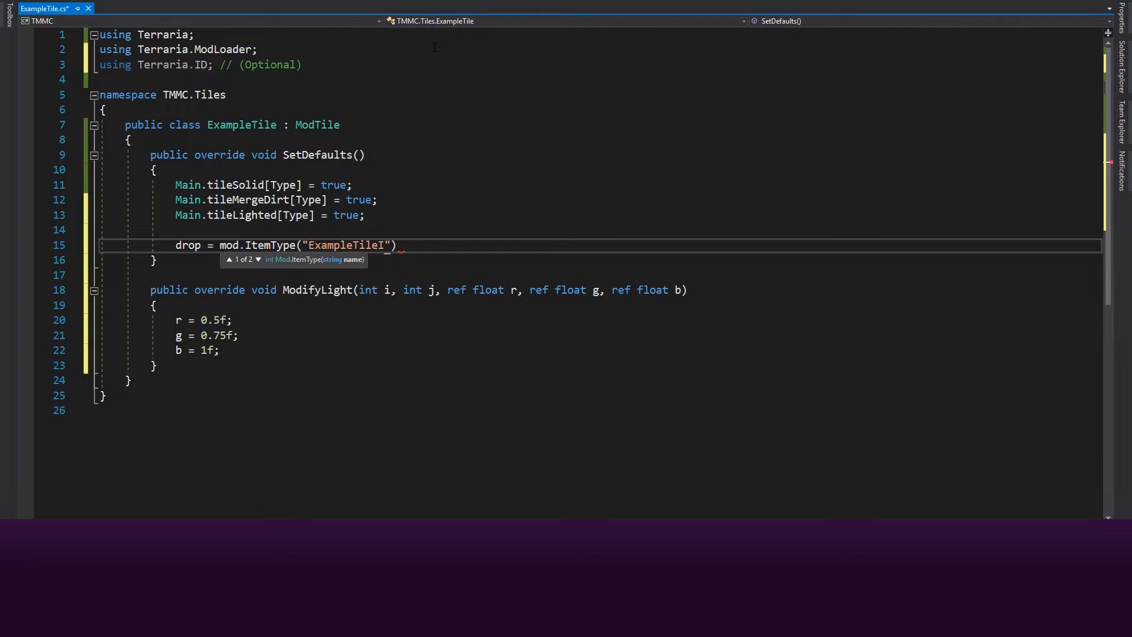
type("tem\");")
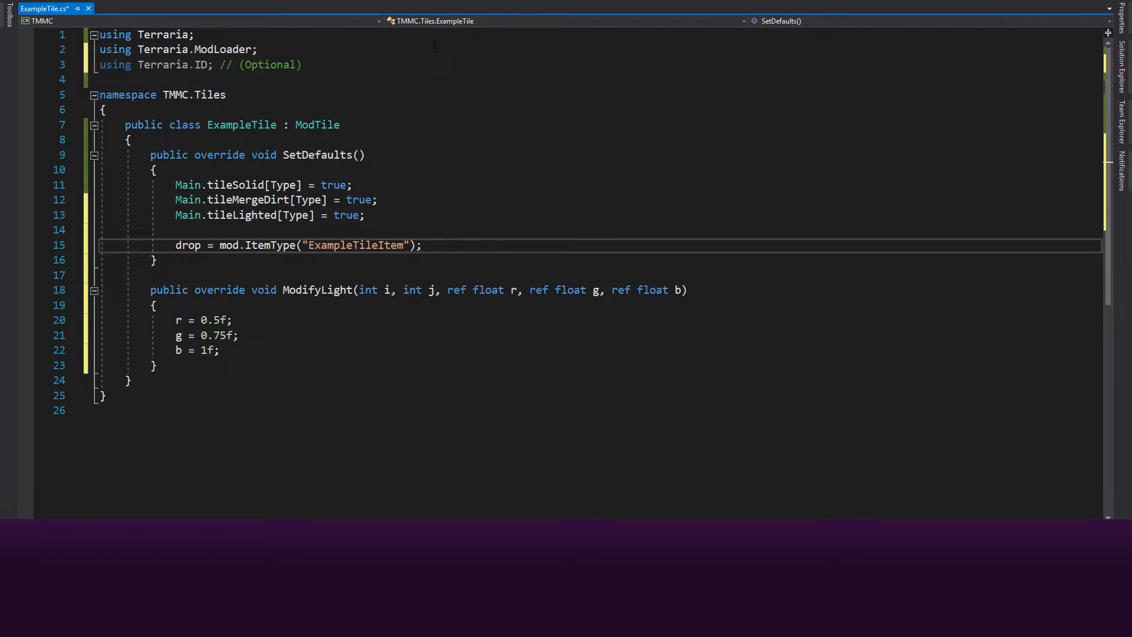
left_click(423, 245)
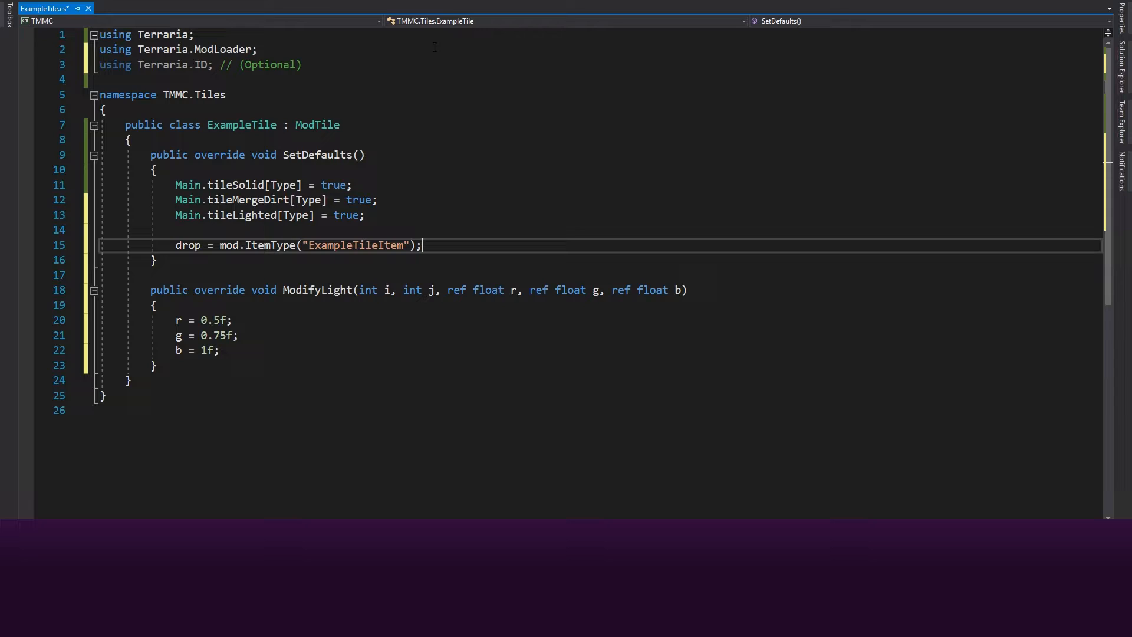
type("dustType =")
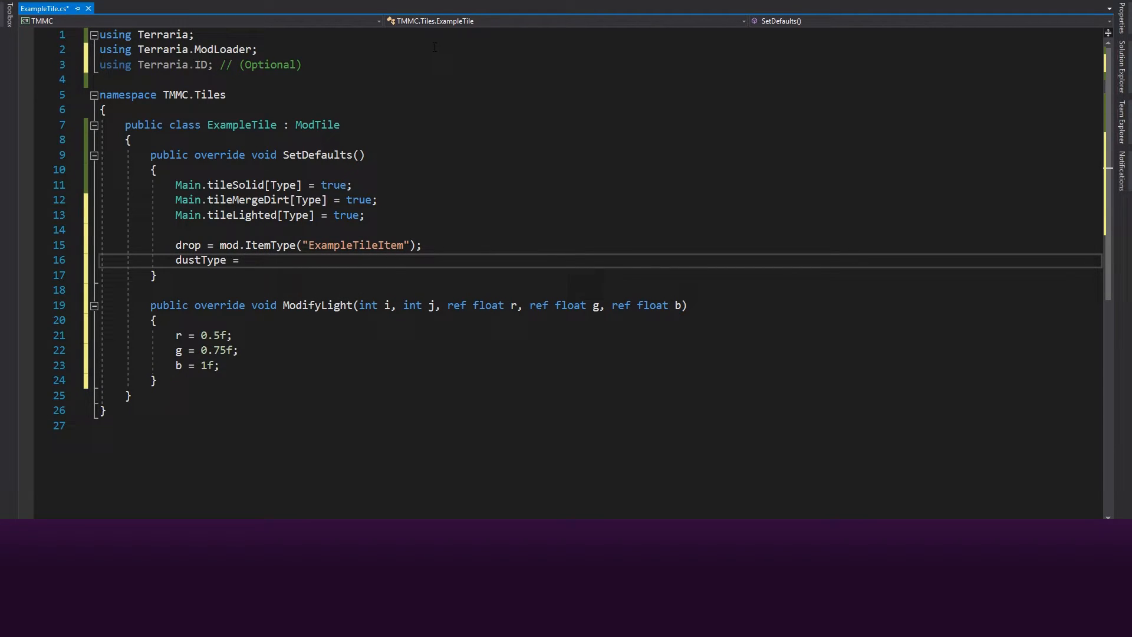
- Set dustType to DustID.Platinum and begin a public override below ModifyLight
type("DustID")
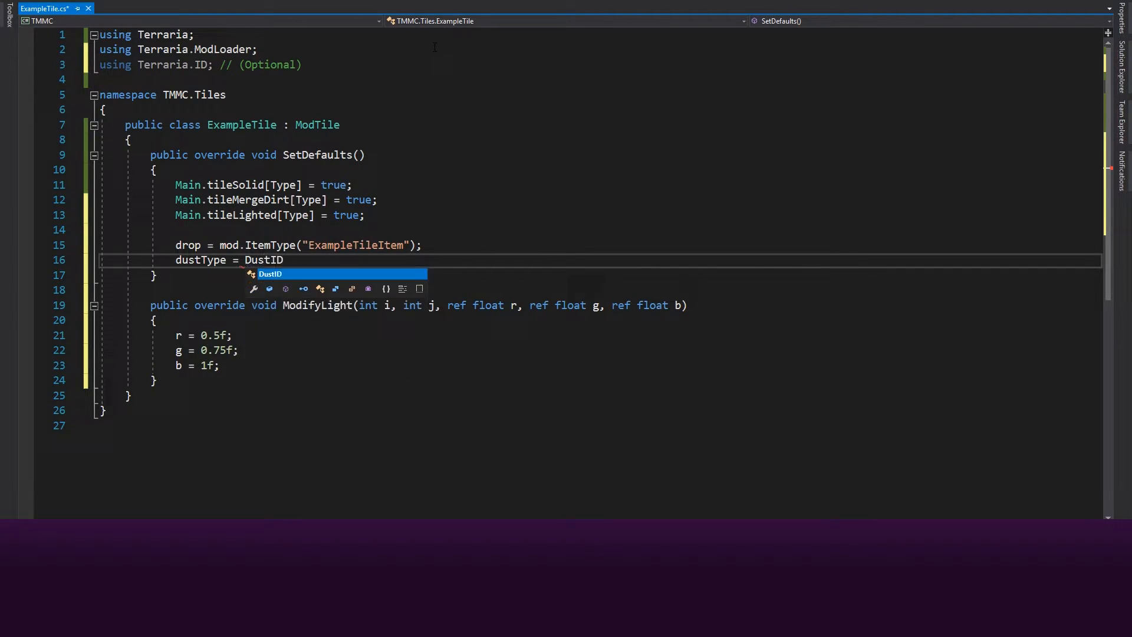
type(".Platinum;")
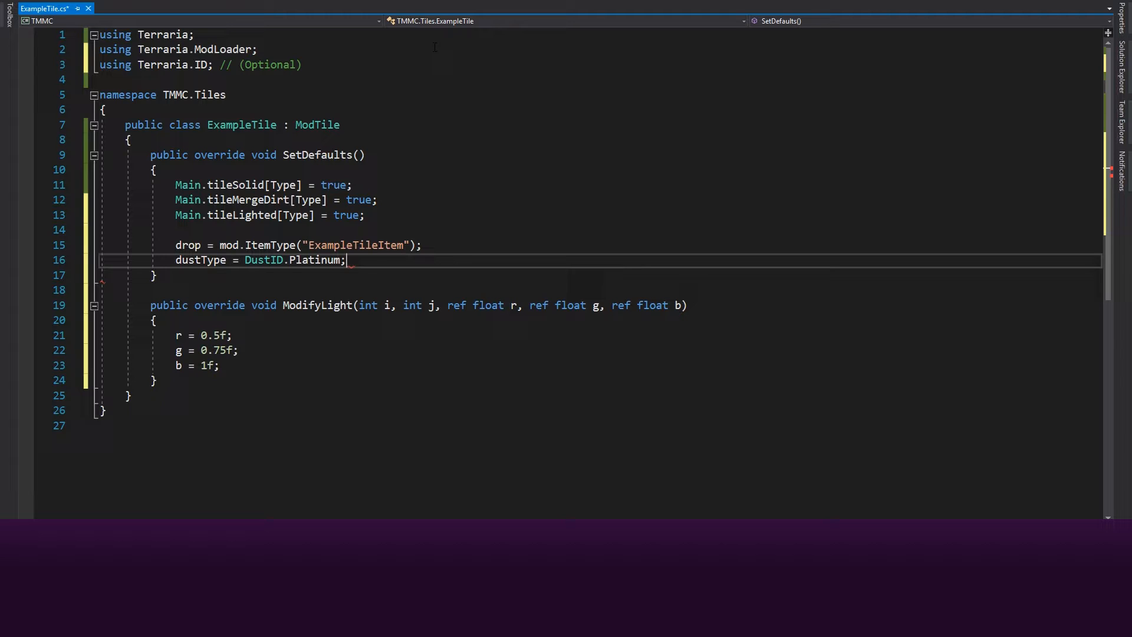
left_click(238, 350)
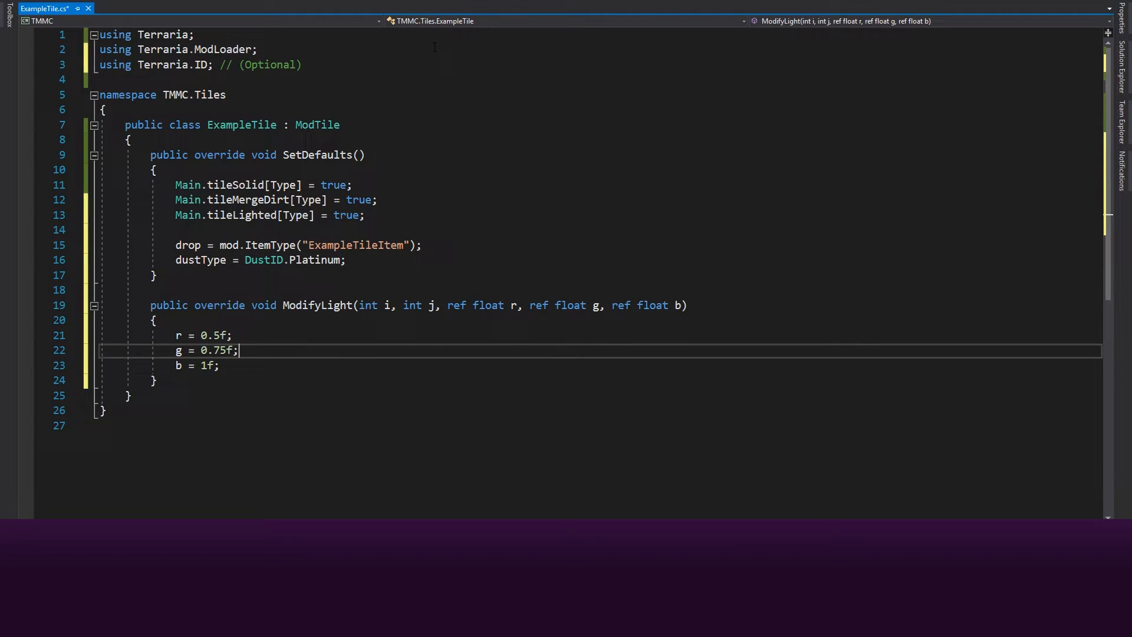
type("pu")
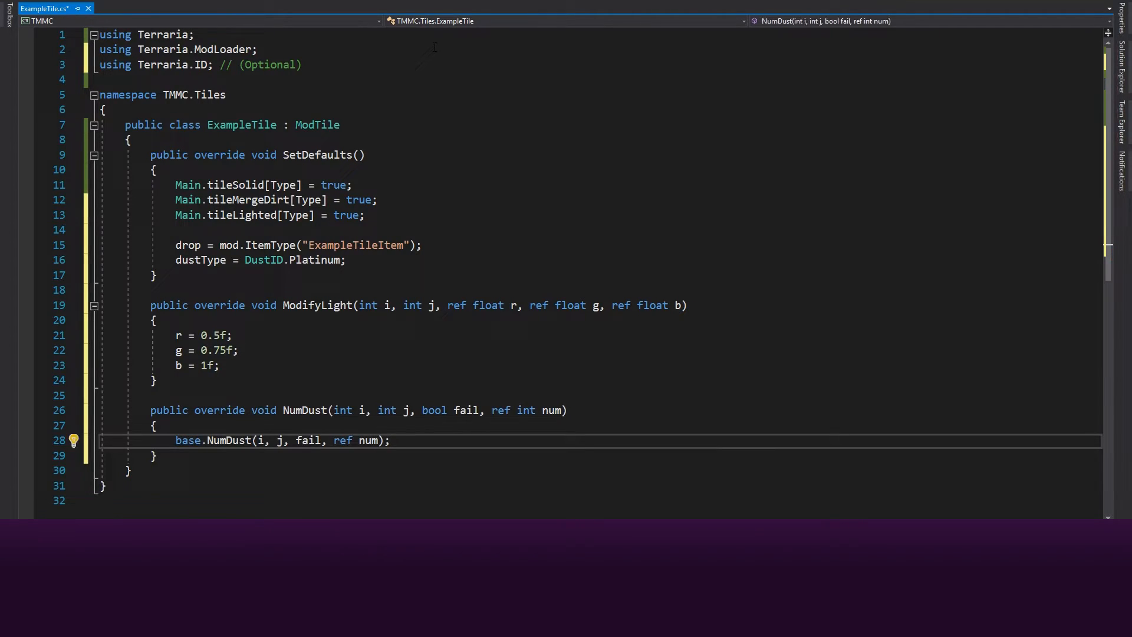
- Make NumDust set num = fail ? 1 : 3, then add a blank line after tileLighted
type("num = fail ?")
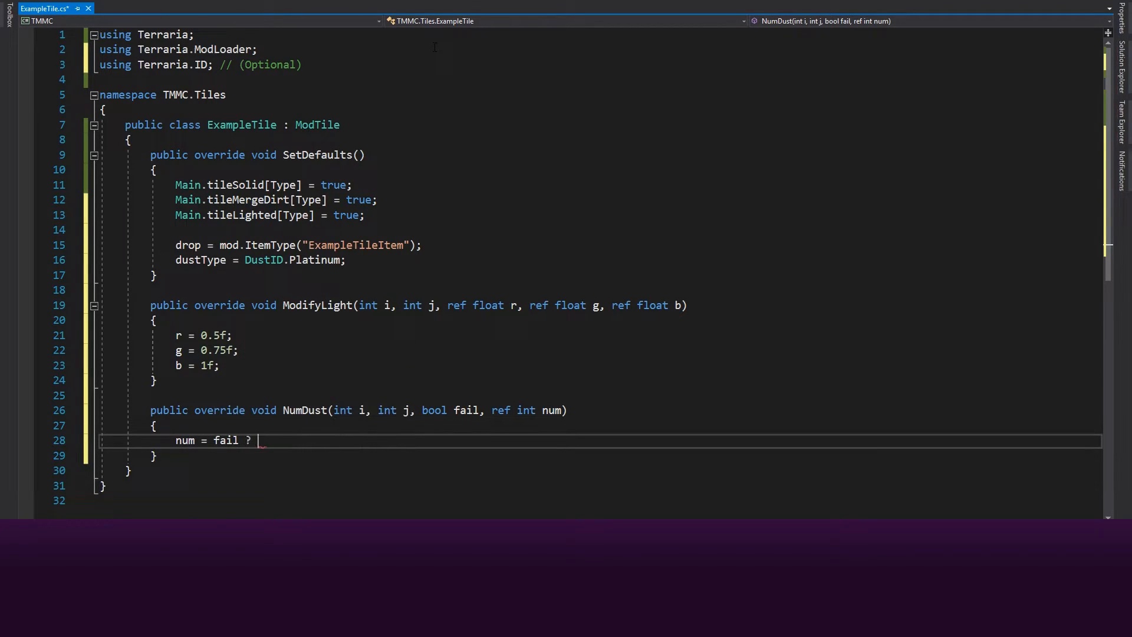
type("1 : 3;")
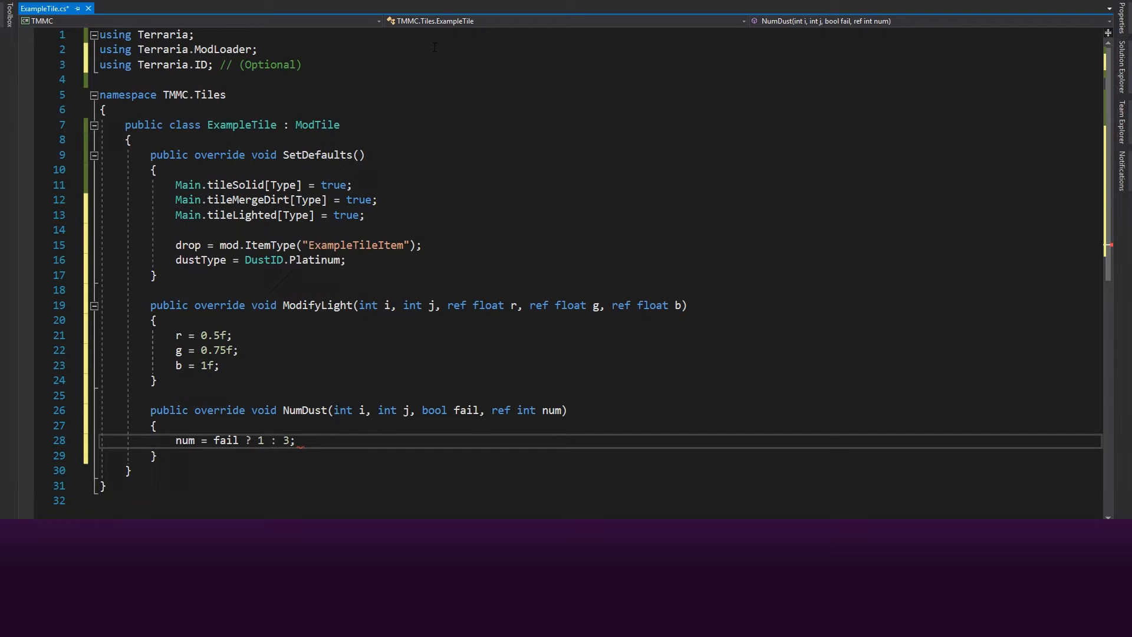
left_click(366, 215)
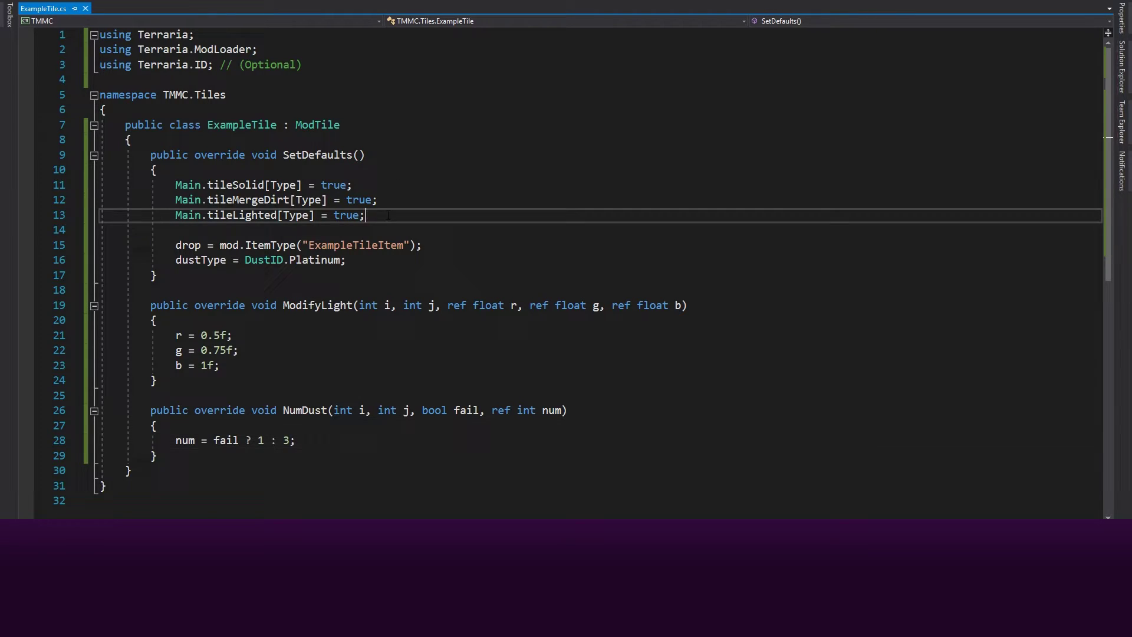
key("Enter")
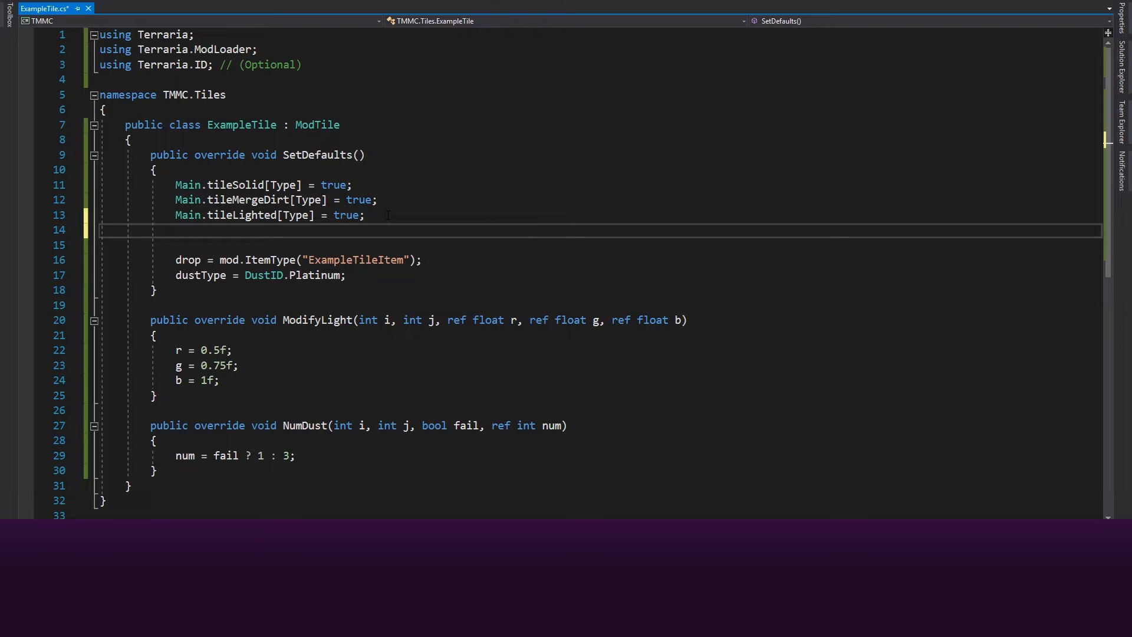
- Set Main.tileLavaDeath[Type] = true and add using Microsoft.Xna.Framework at the top
type("M")
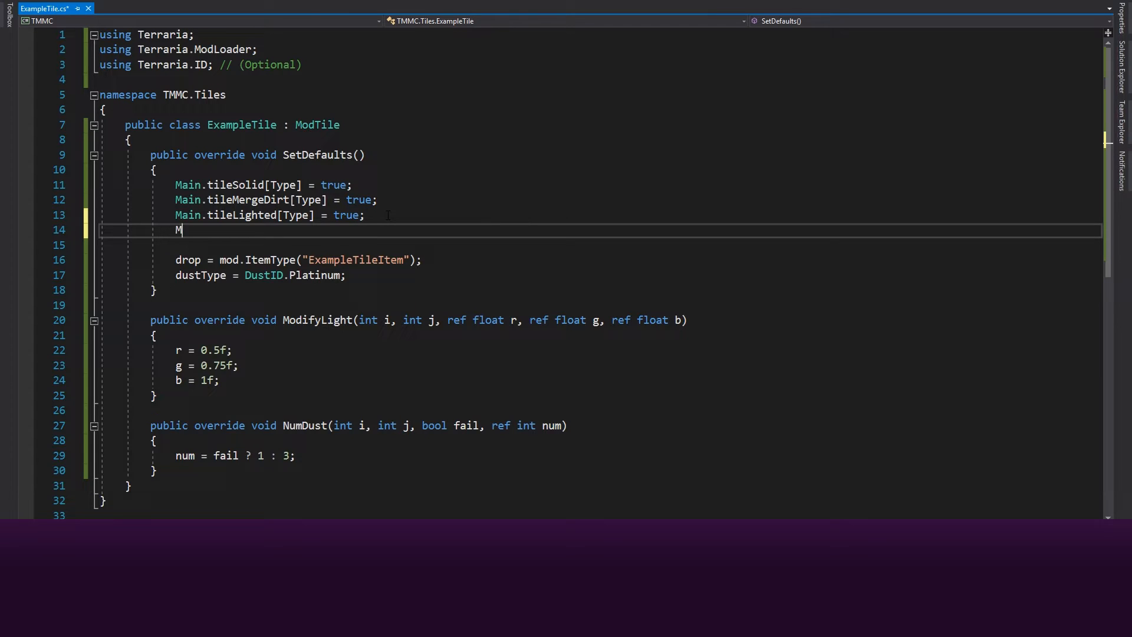
type("ain.tileLavaDeath[Type")
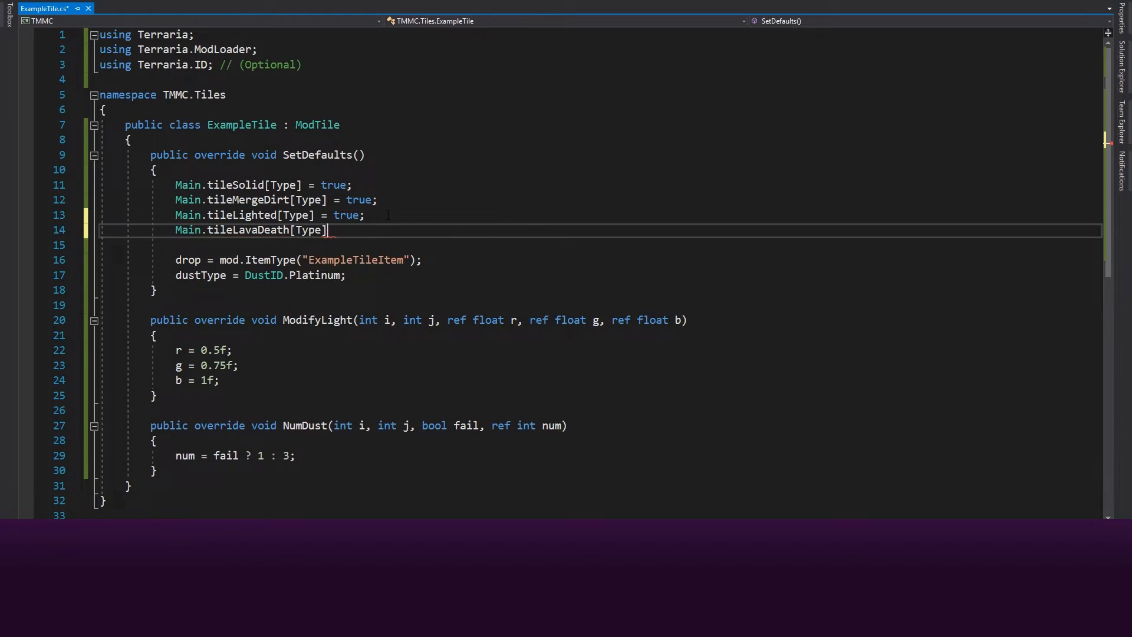
type("= true;")
left_click(600, 79)
type("using Microsoft")
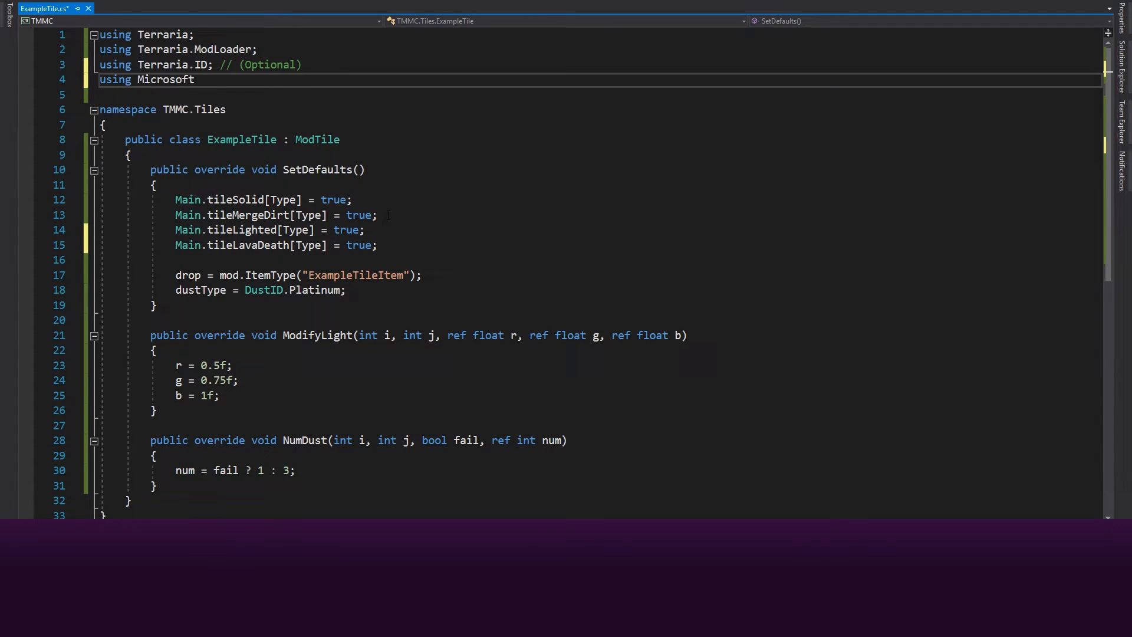
type(".Xna.Framework")
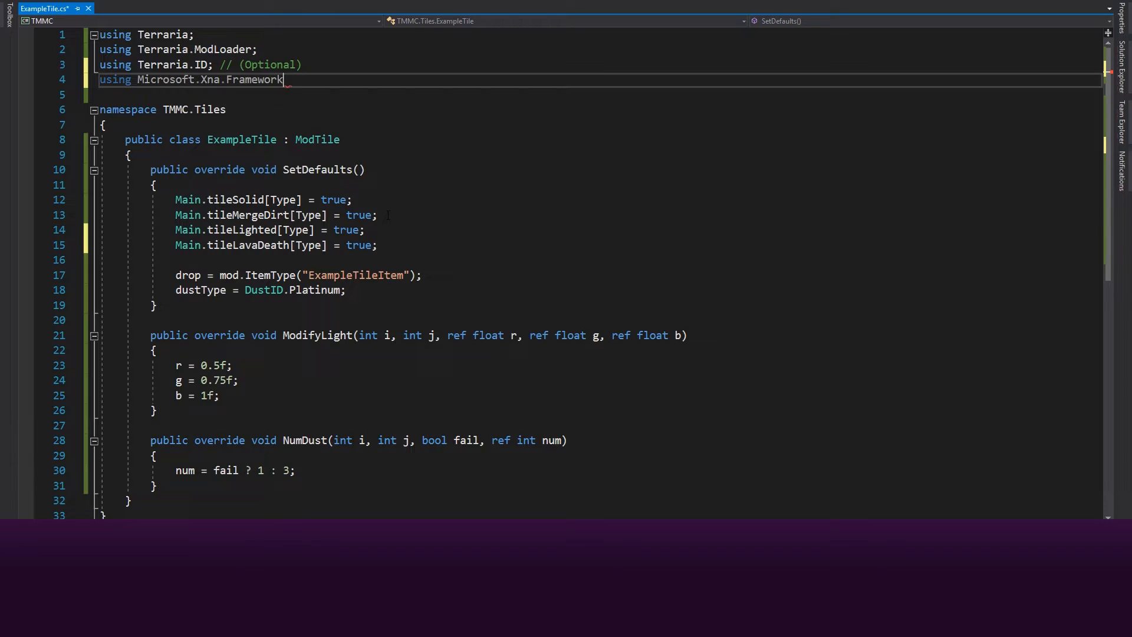
type(";")
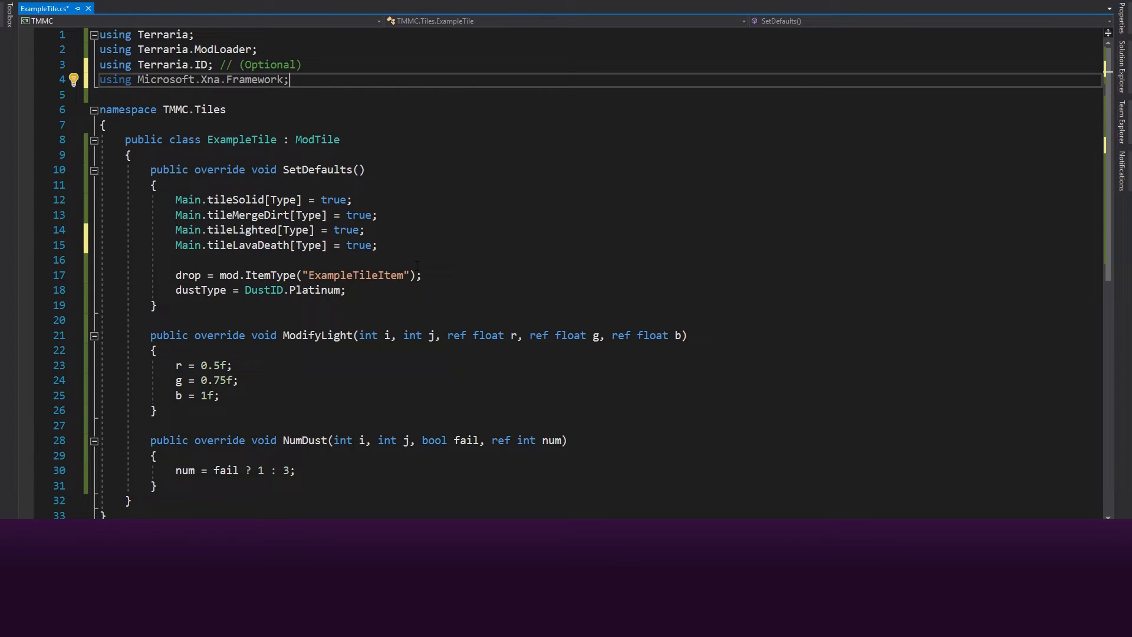
key("enter")
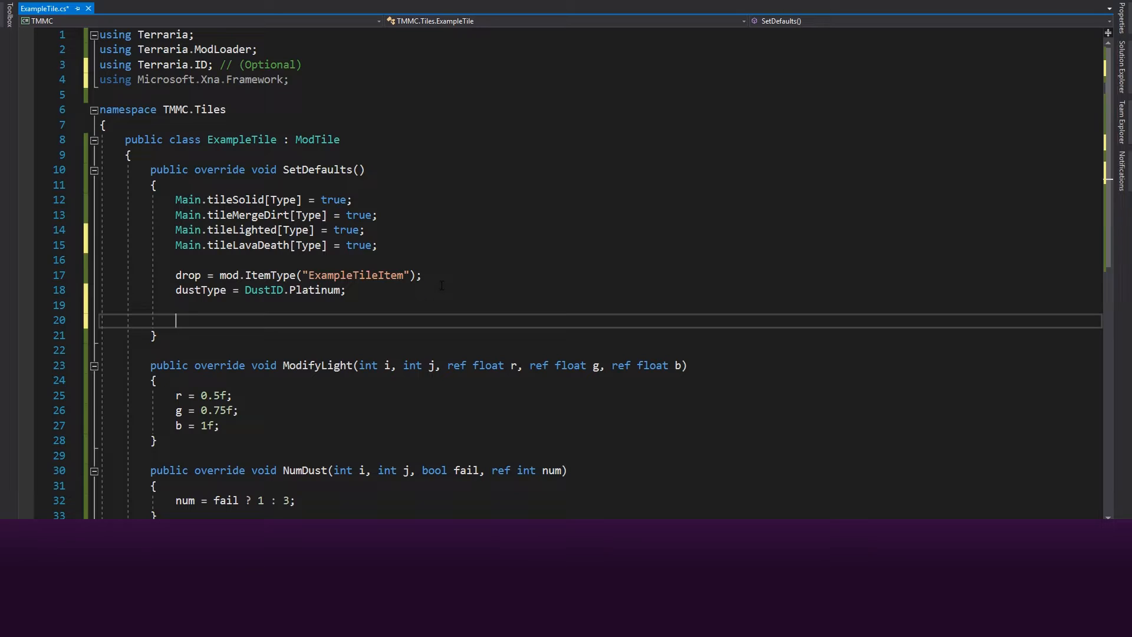
- Add AddMapEntry(new Color(100, 150, 200)) with an '(or) AddMapEntry(Color.Red)' comment
type("AddMapEntry")
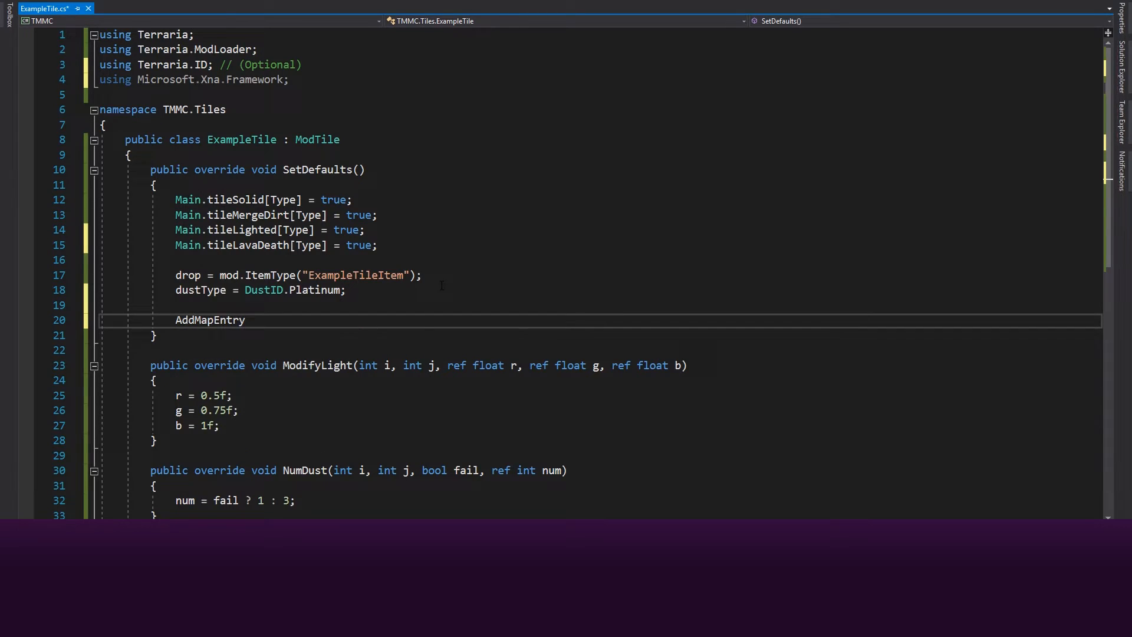
type("(new Color(")
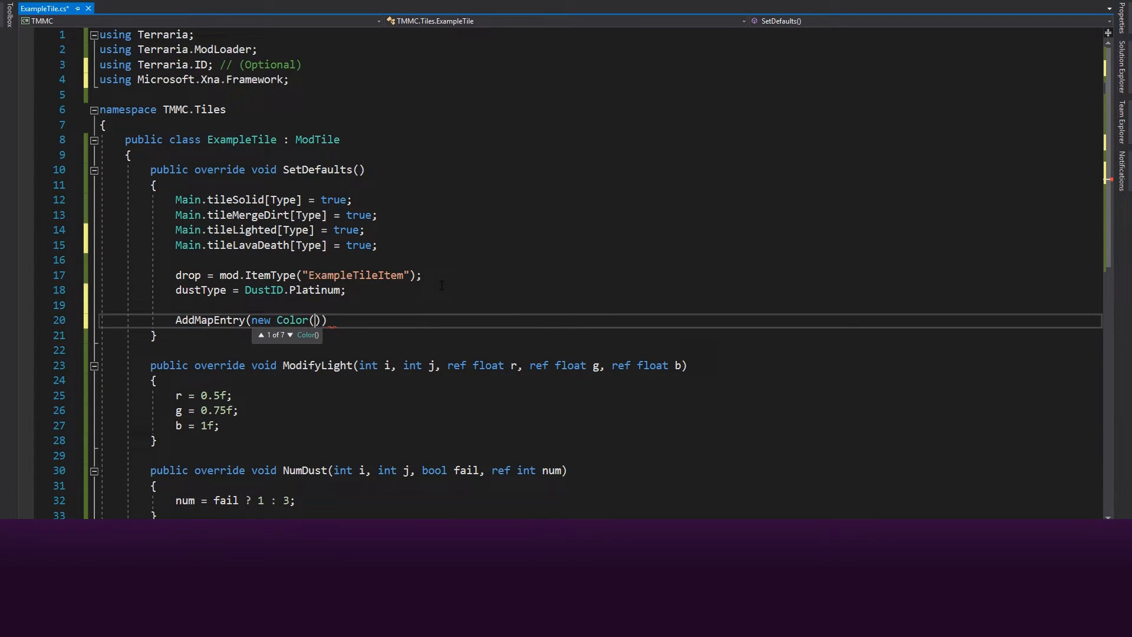
type("1")
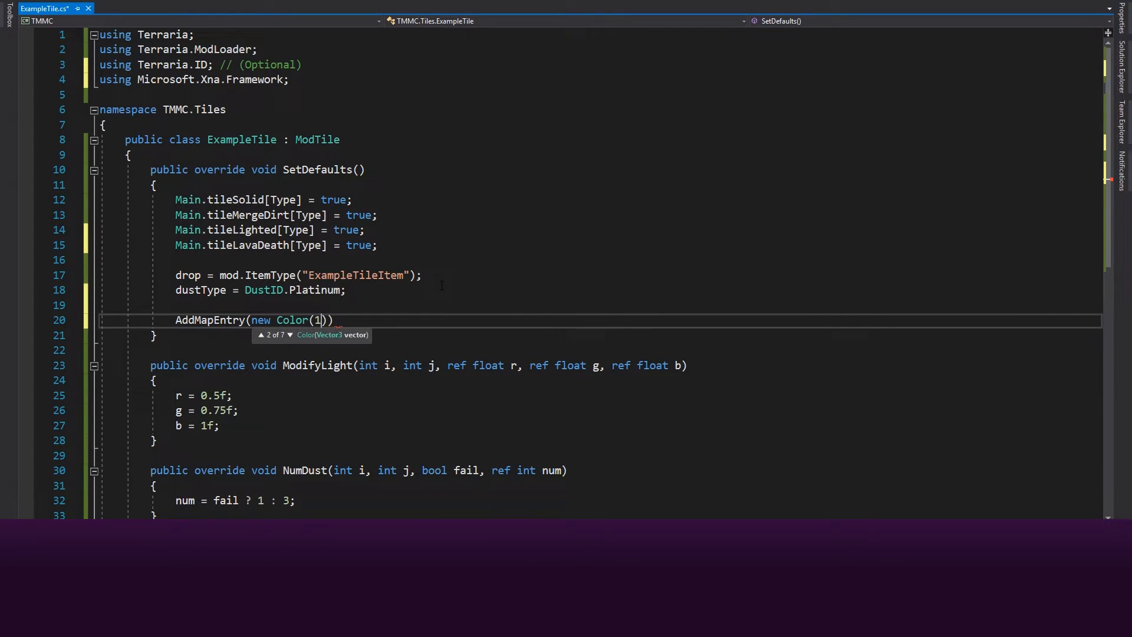
type("00, 150,")
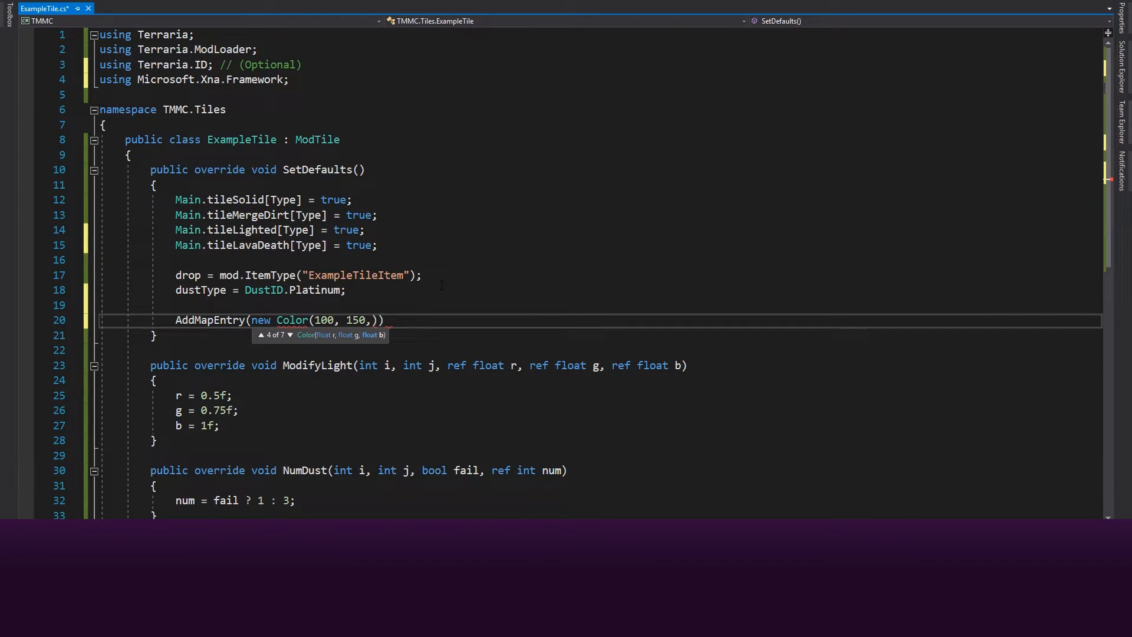
type("200);")
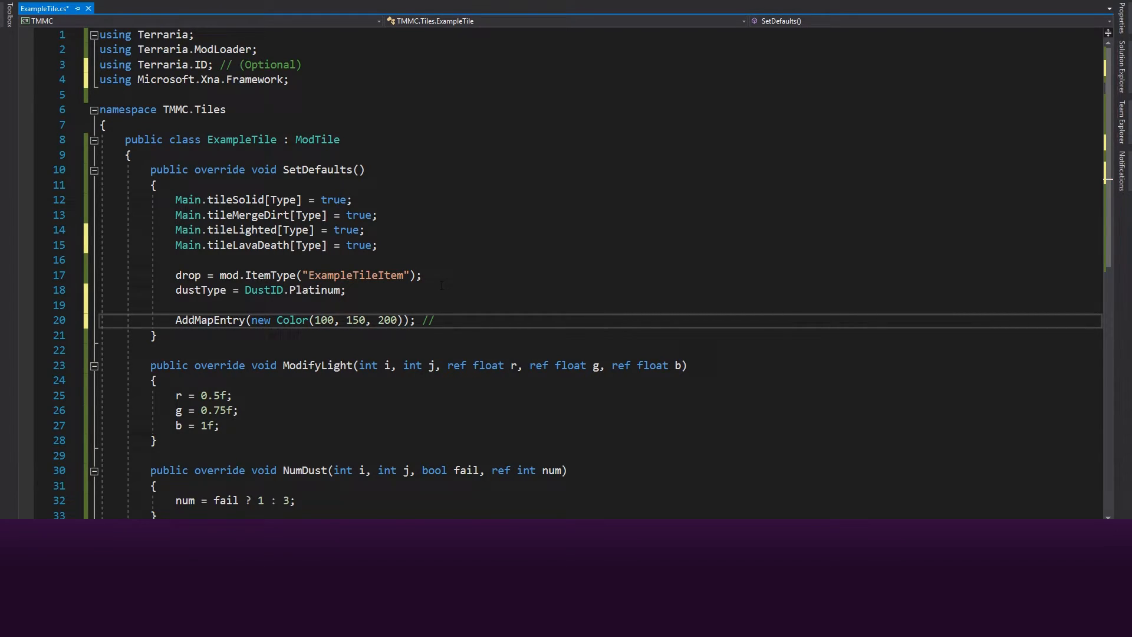
type("(or)")
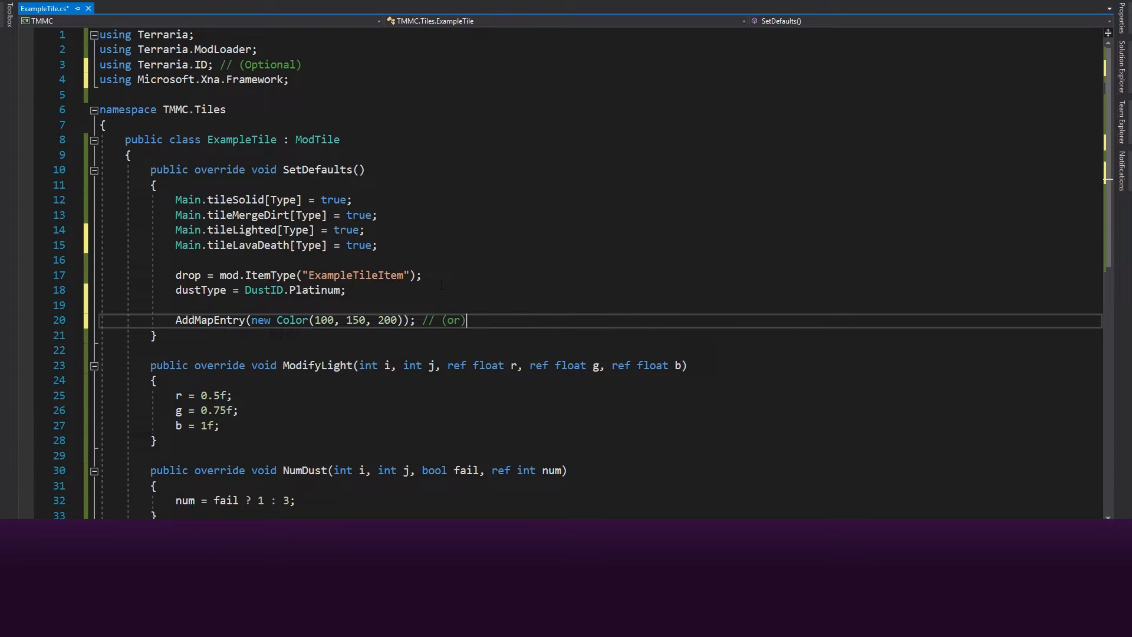
type("AddMapEntry(")
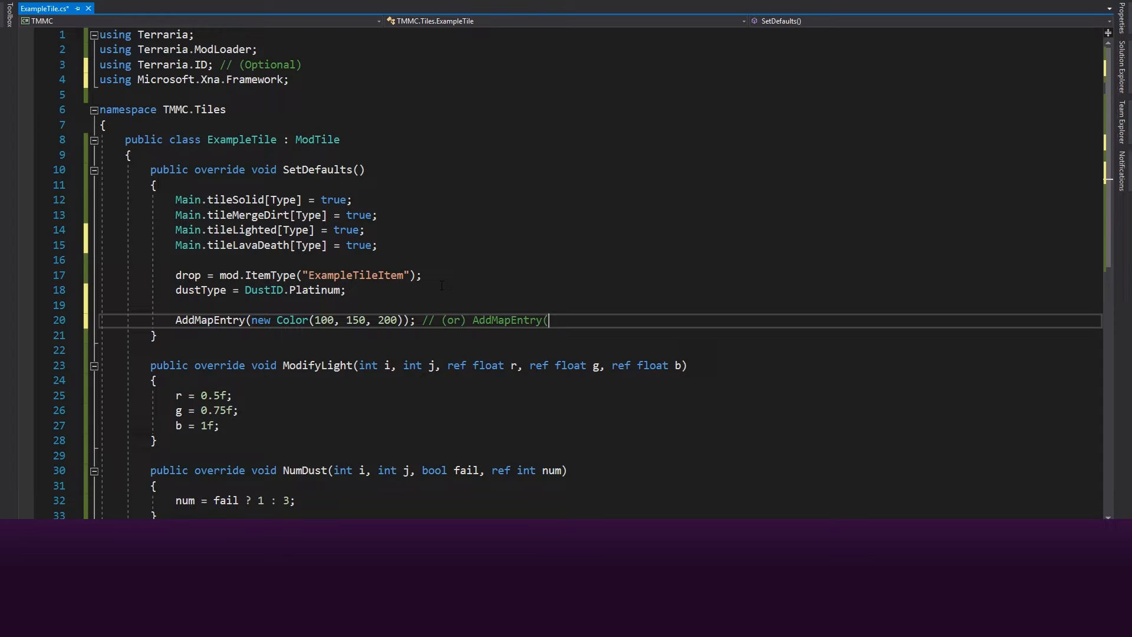
type("Color.Red")
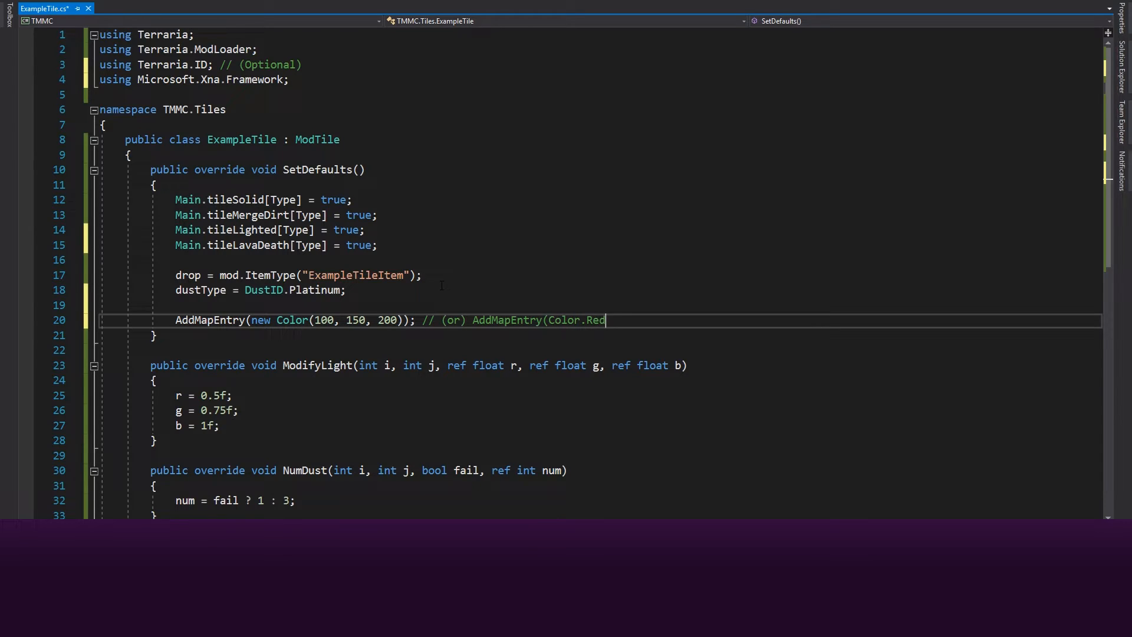
type(")")
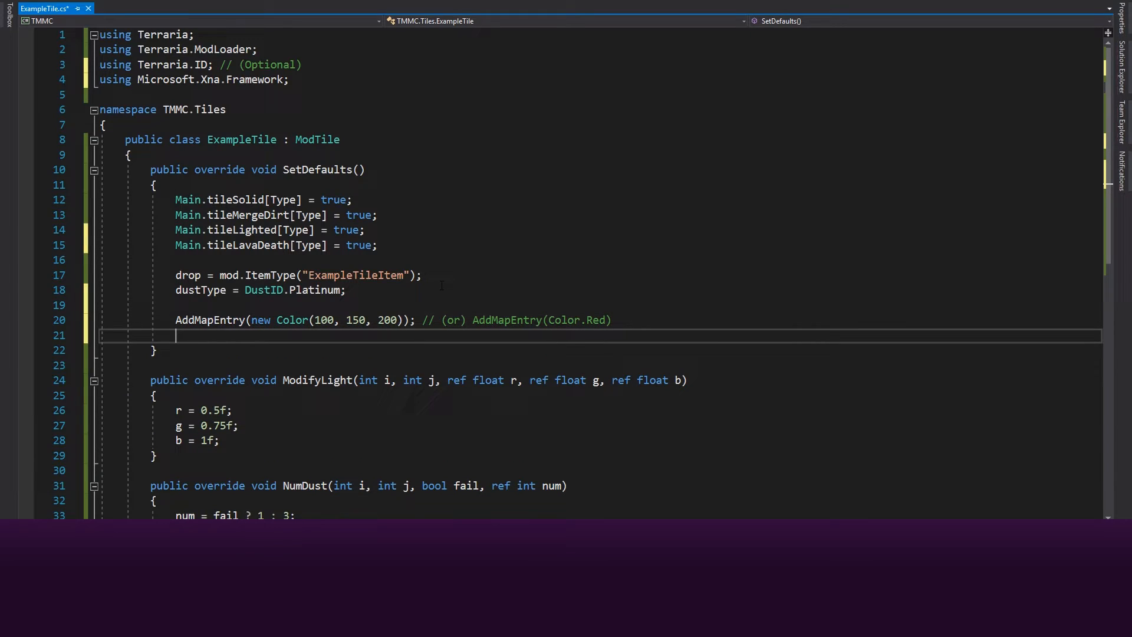
- Declare ModTranslation name = CreateMapEntryName() and call name.SetDefault("Example Tile")
key("enter")
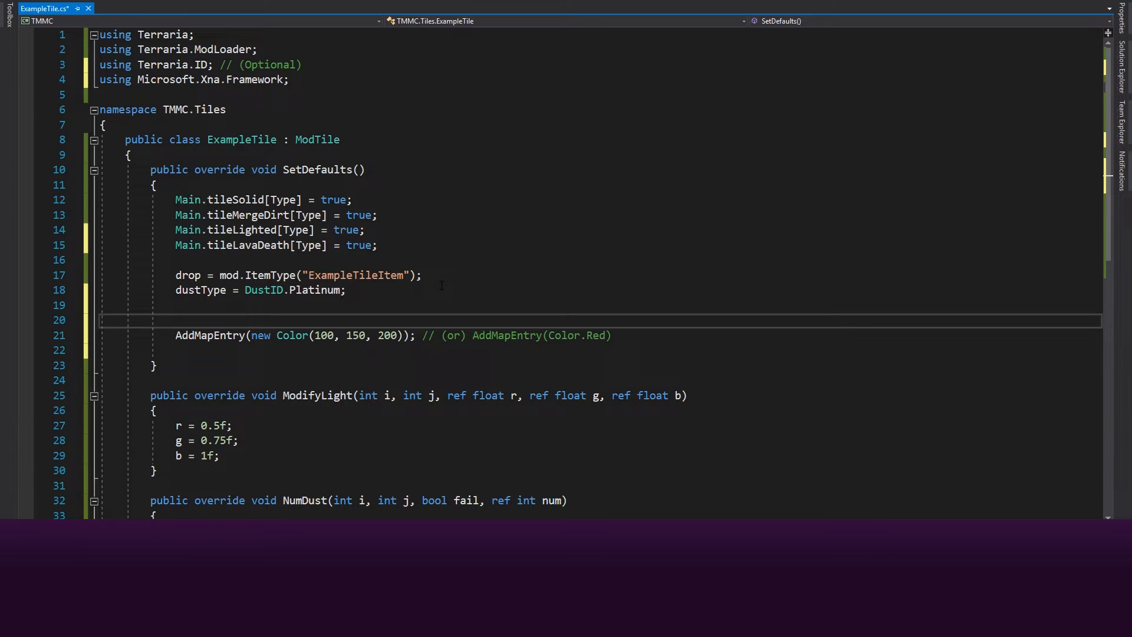
type("ModTranslation name = CreateMapEntryName(")
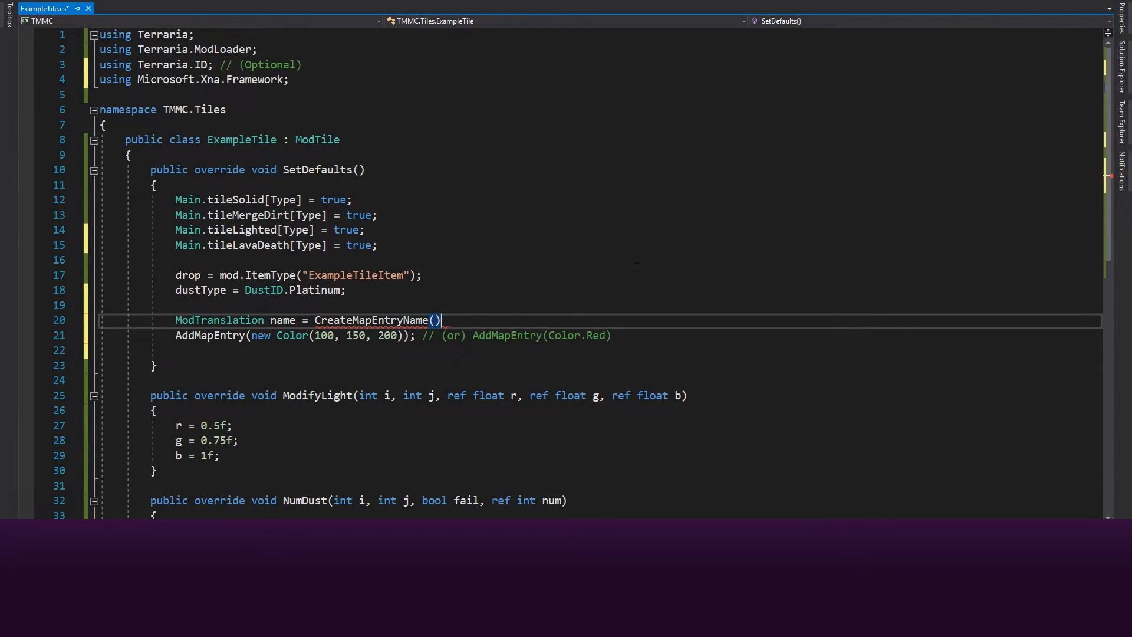
type(";")
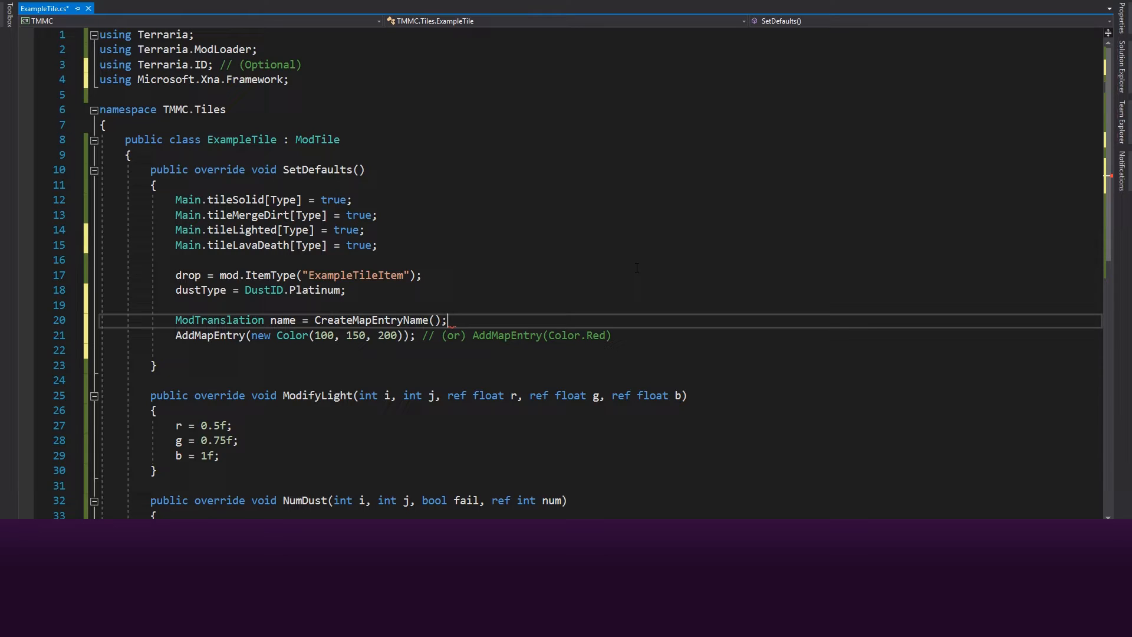
key("enter")
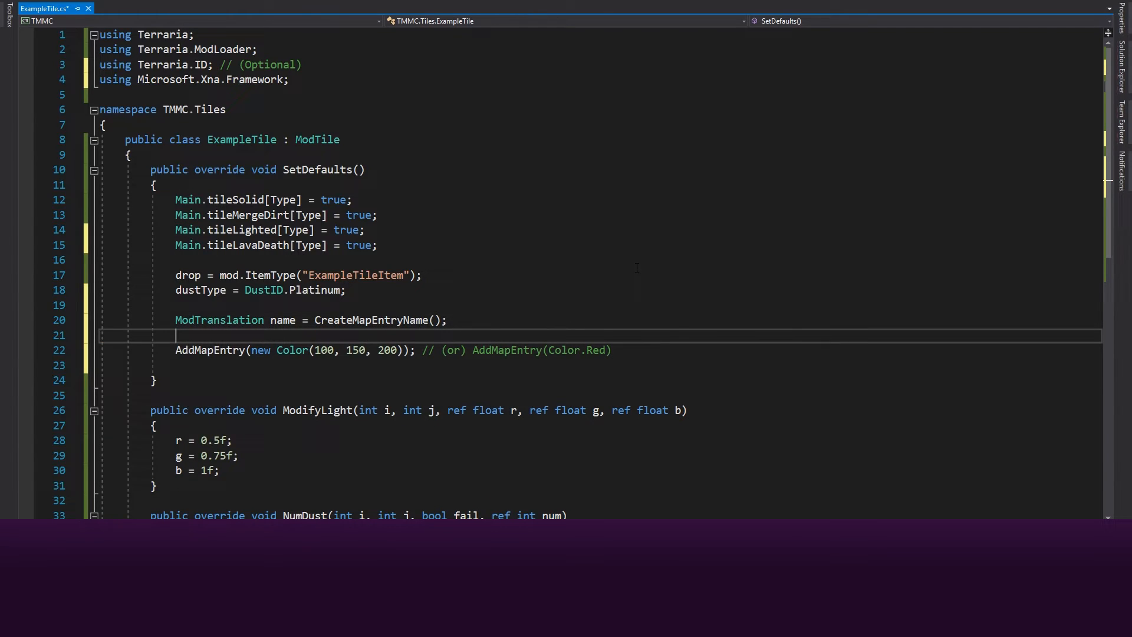
type("name.SetDefault")
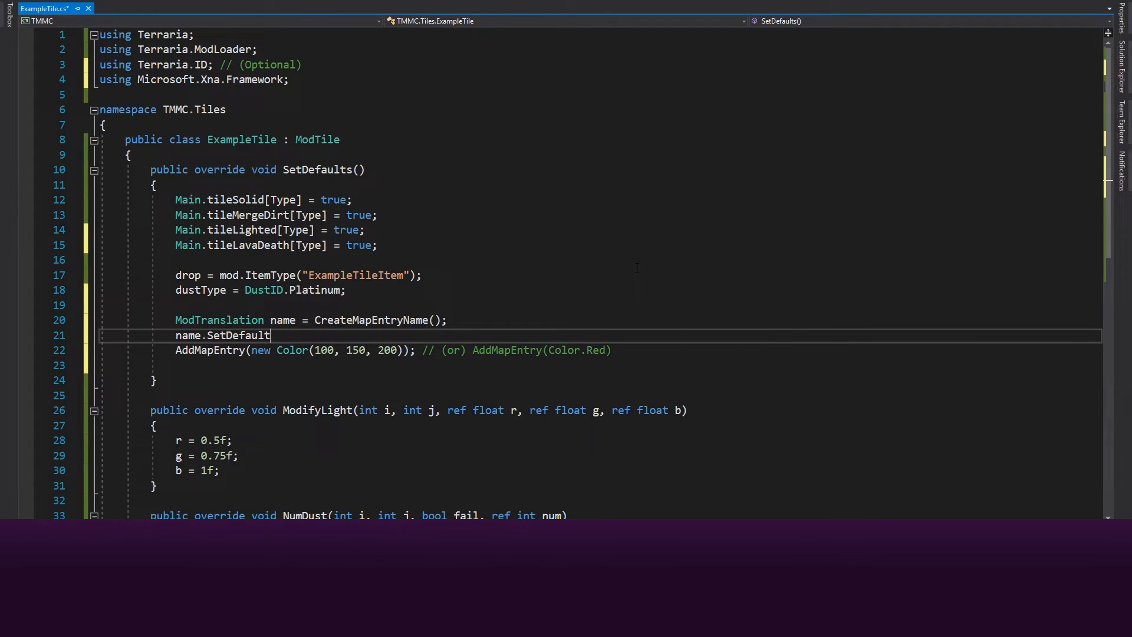
type("(\"Ex")
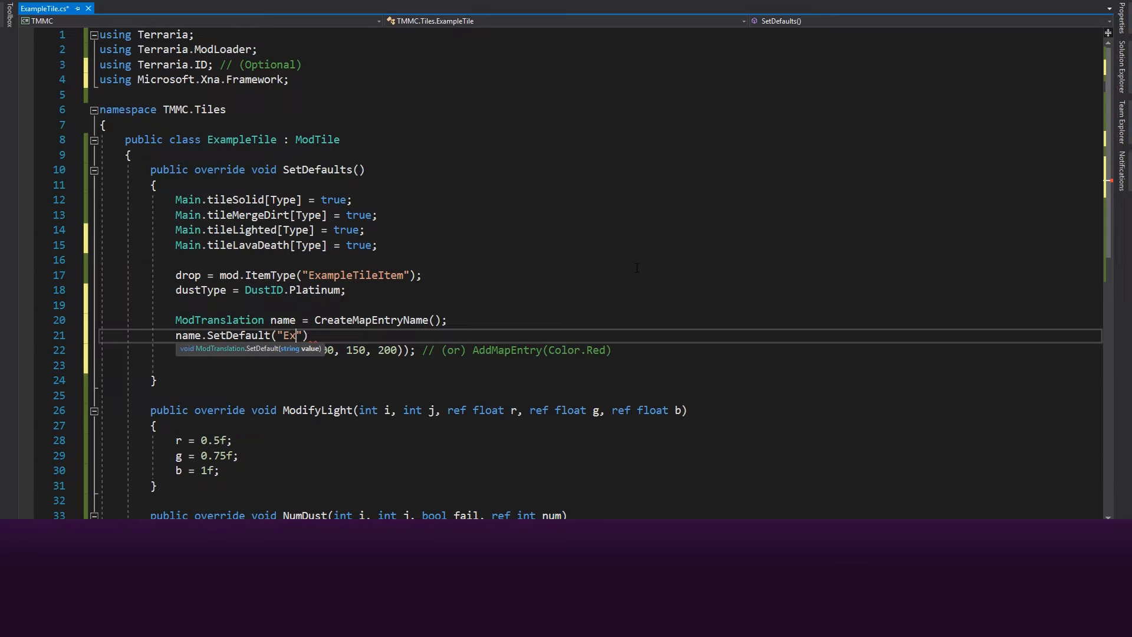
type("ample Tile")
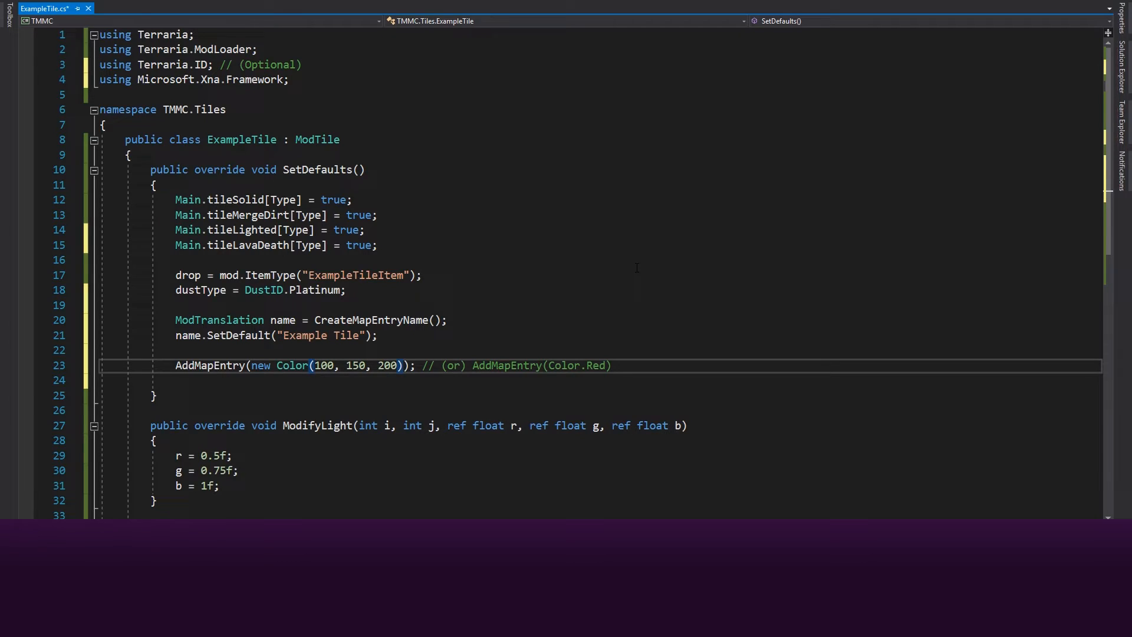
- Pass name as an extra AddMapEntry argument and add minPick = 20
type(", name")
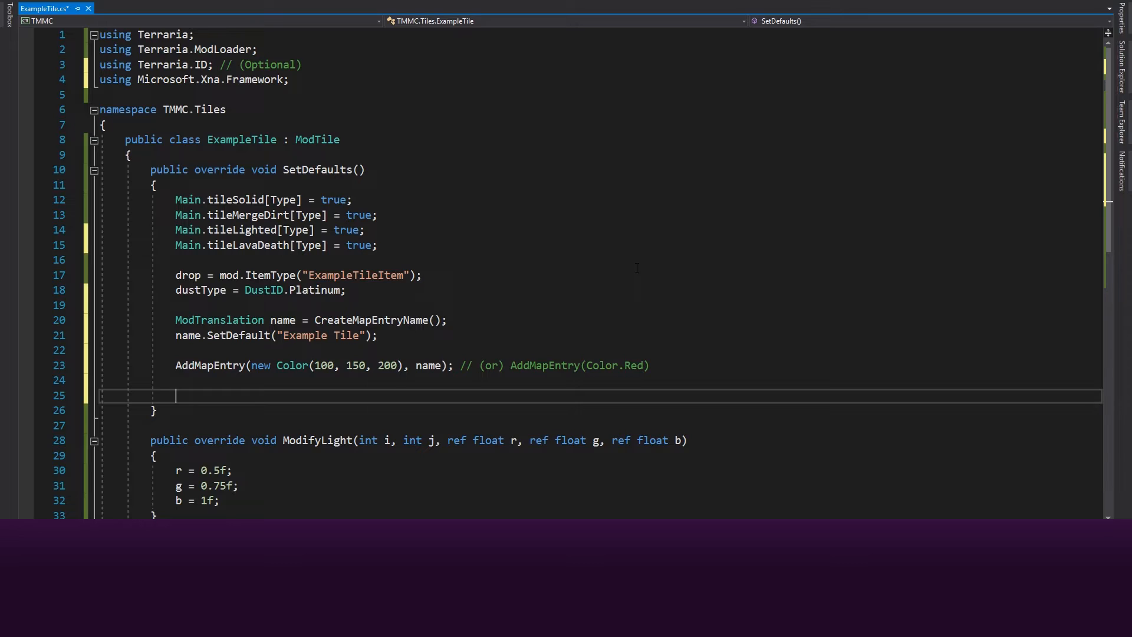
type("m")
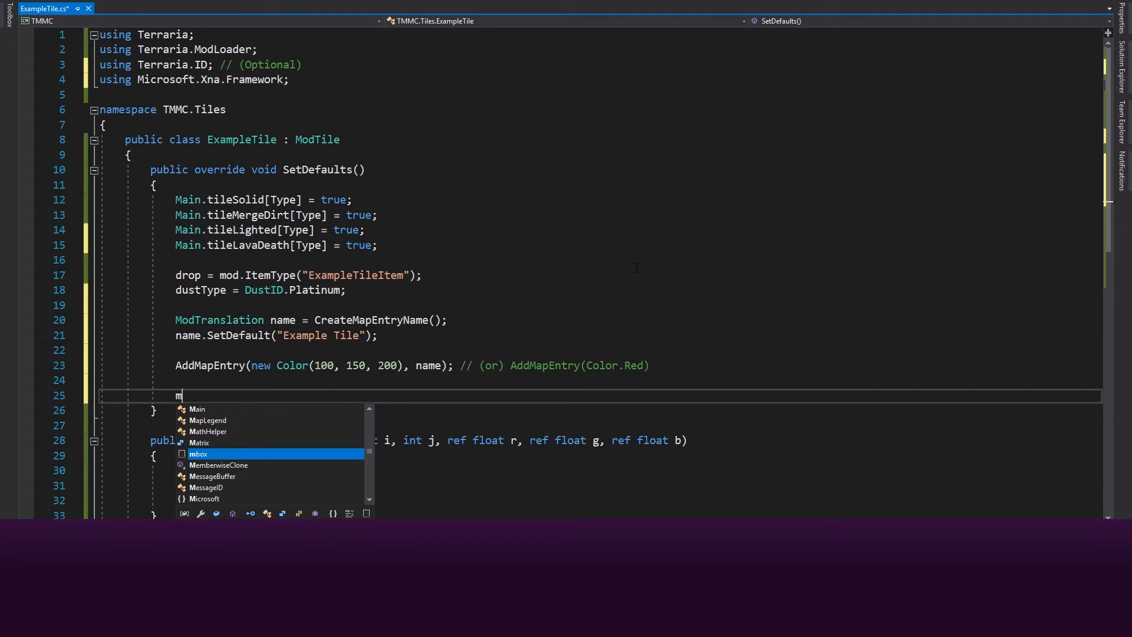
type("inPick = 20;")
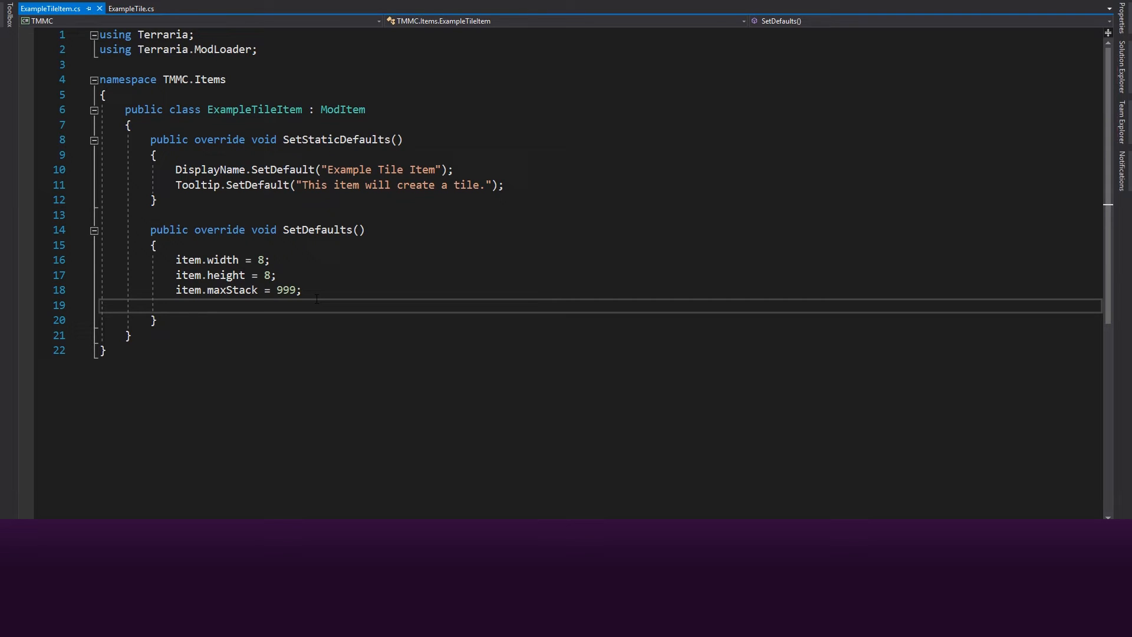
- In SetDefaults, make the item consumable and set its use timing to 10
type("item.")
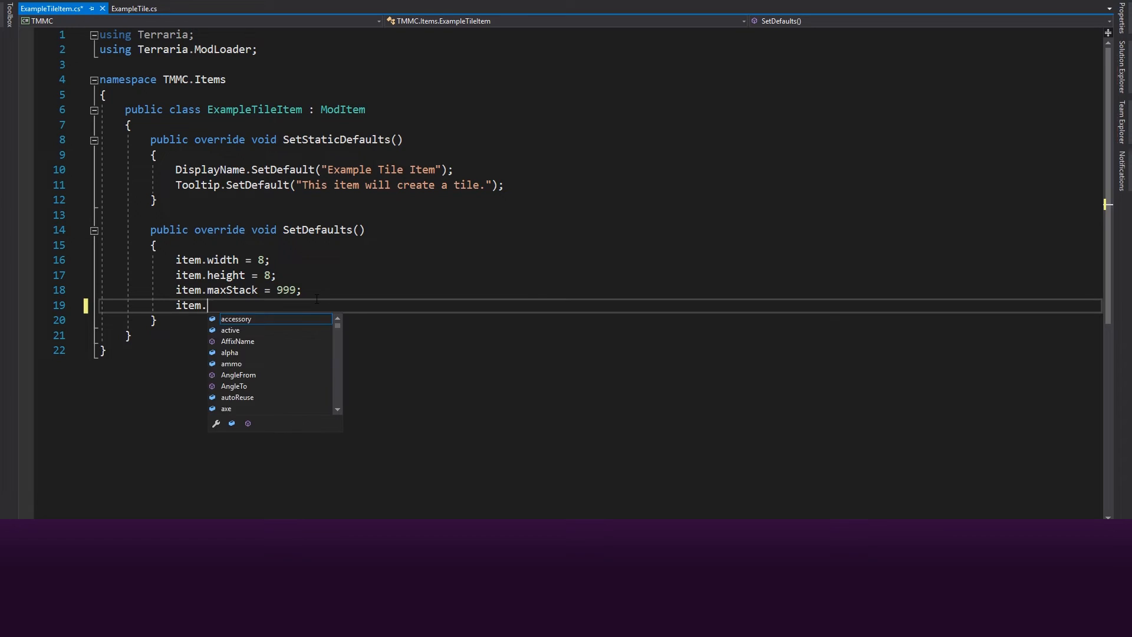
type("consumable = true")
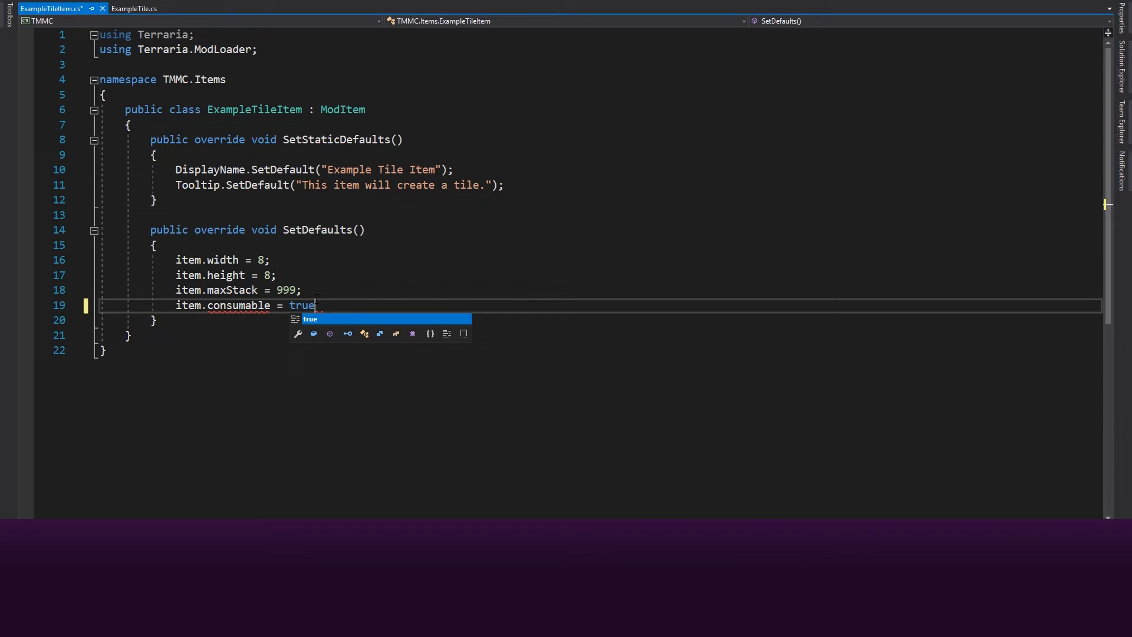
type(";")
type("item.useAnimation")
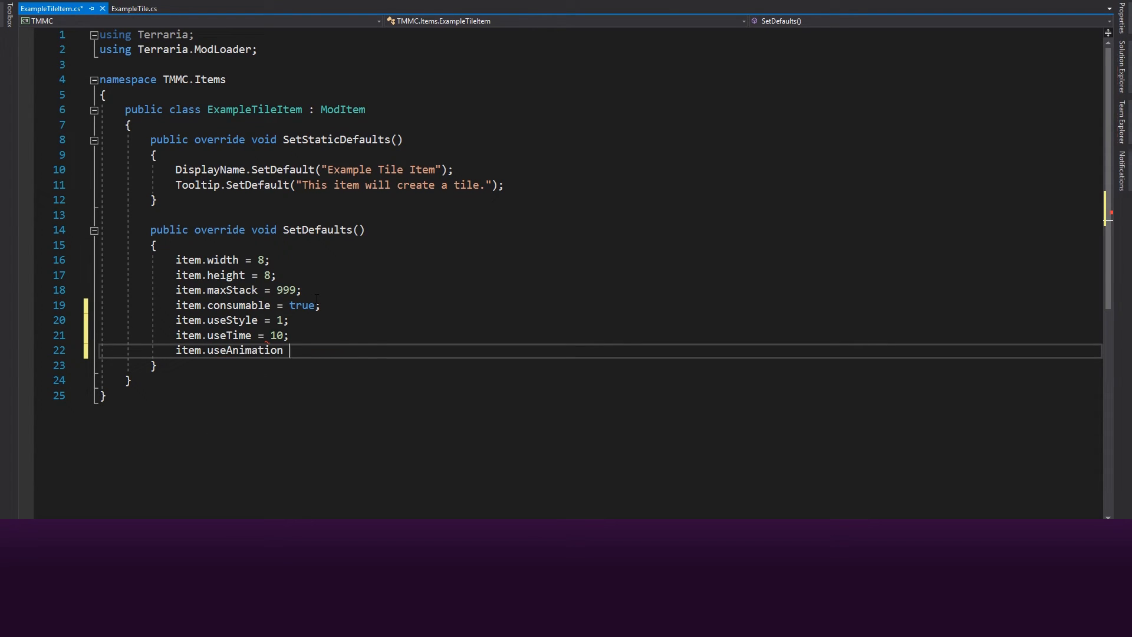
type("= 10;")
type("item.createTile")
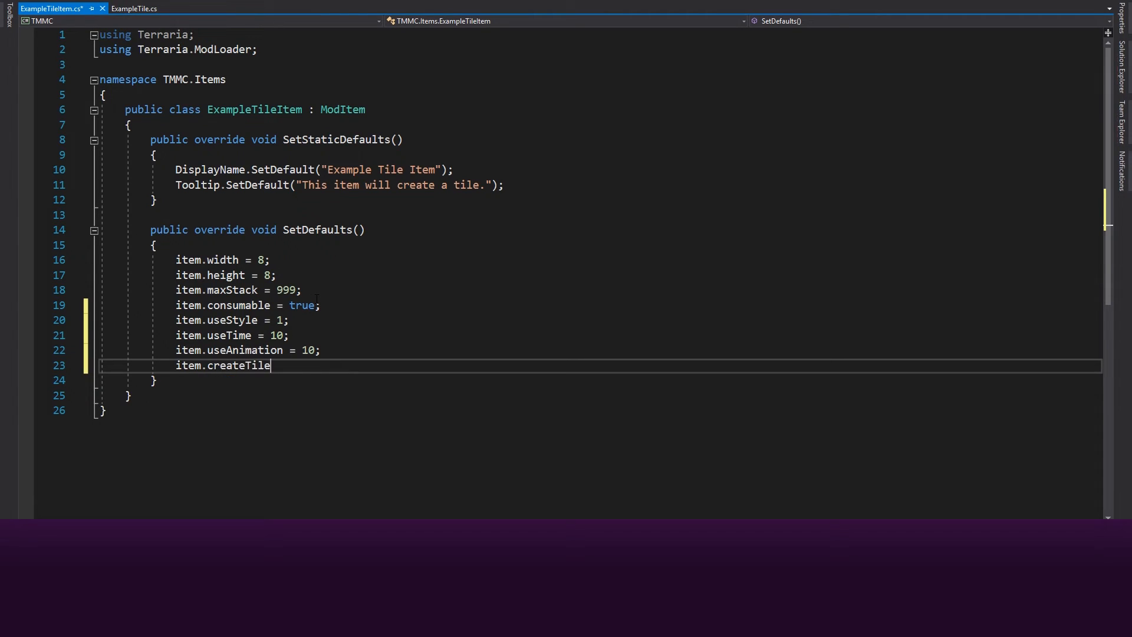
- Set createTile to mod.TileType("ExampleTile") and set item.autoReuse to true
type("= m")
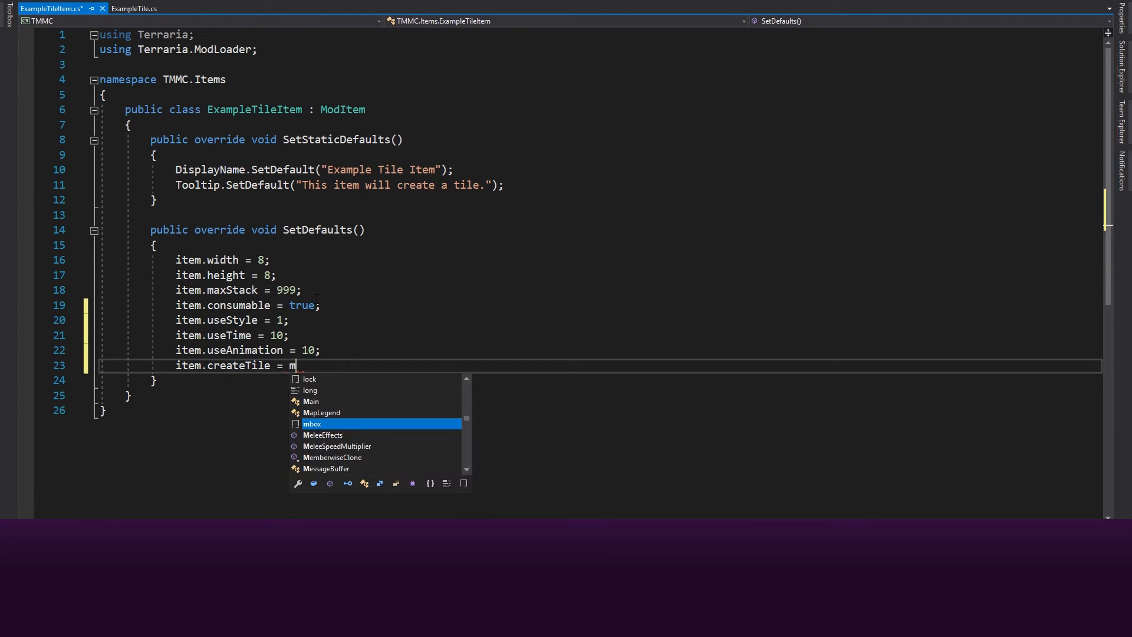
type("od.TileType(\"ExampleTile\");")
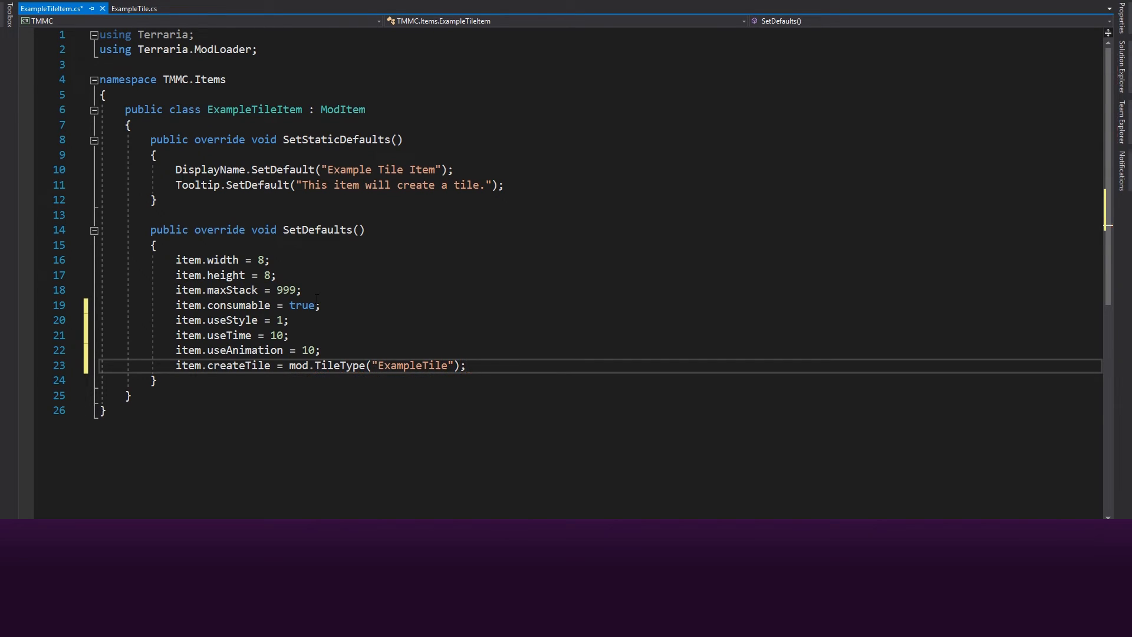
type("item.autoReuse =")
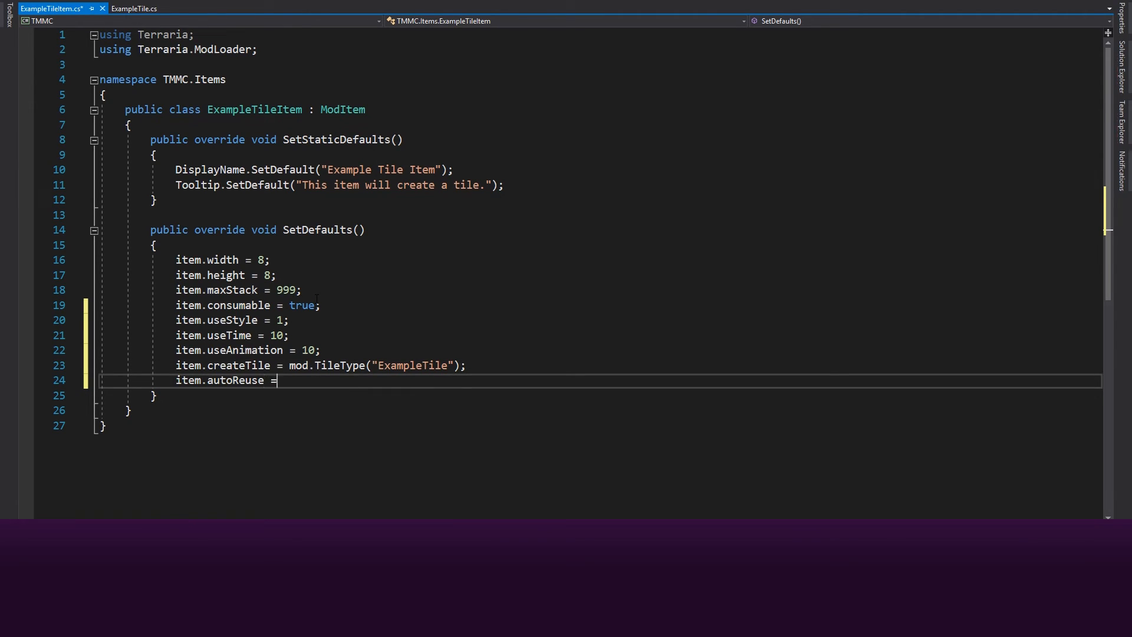
type("true;")
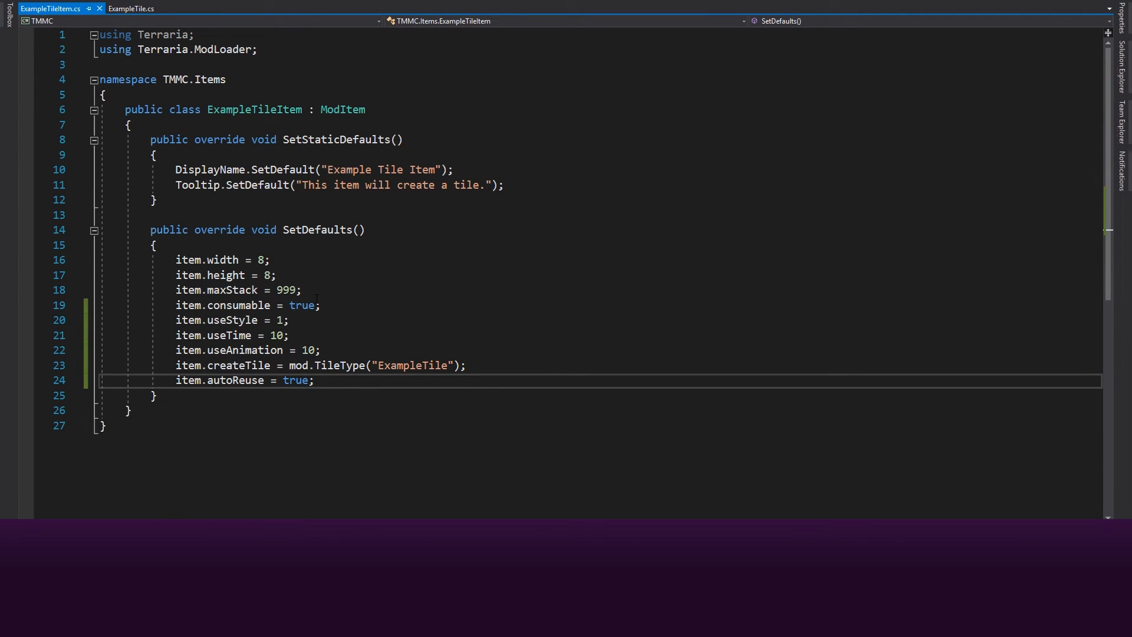